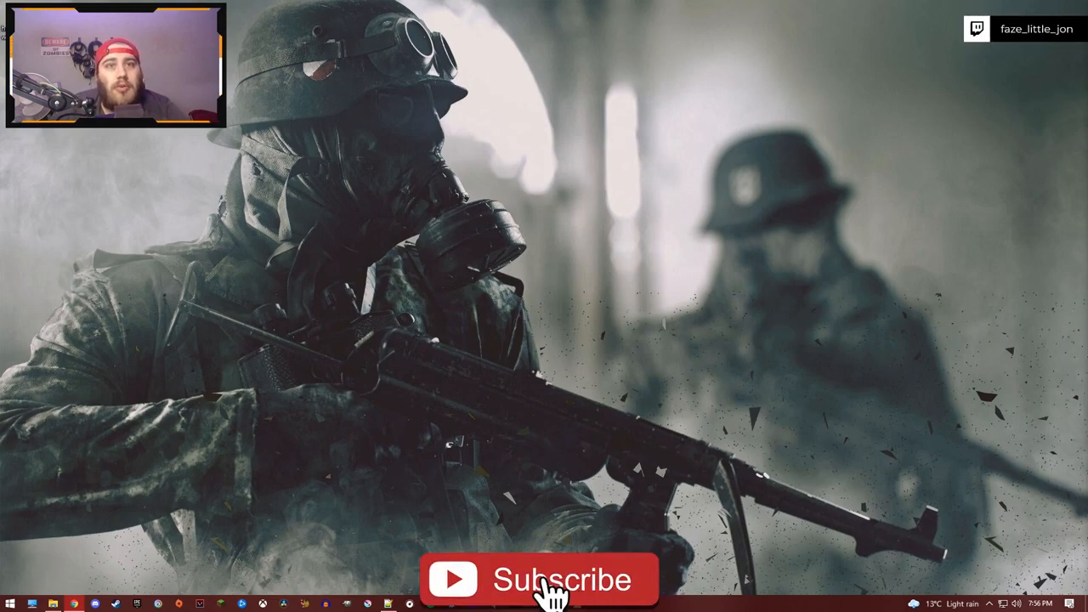
# - Open File Explorer at This PC to view the drives, including FLASH DRIVE (F:)
pyautogui.click(540, 580)
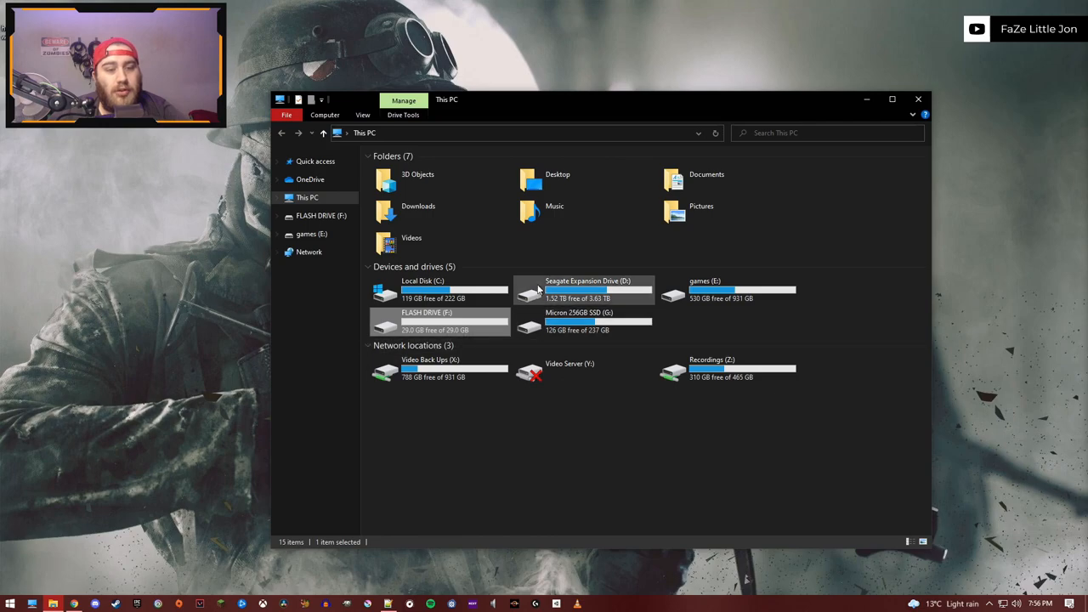
# - Quick-format the 29 GB FLASH DRIVE (F:), confirming that all data will be erased
pyautogui.rightClick(425, 321)
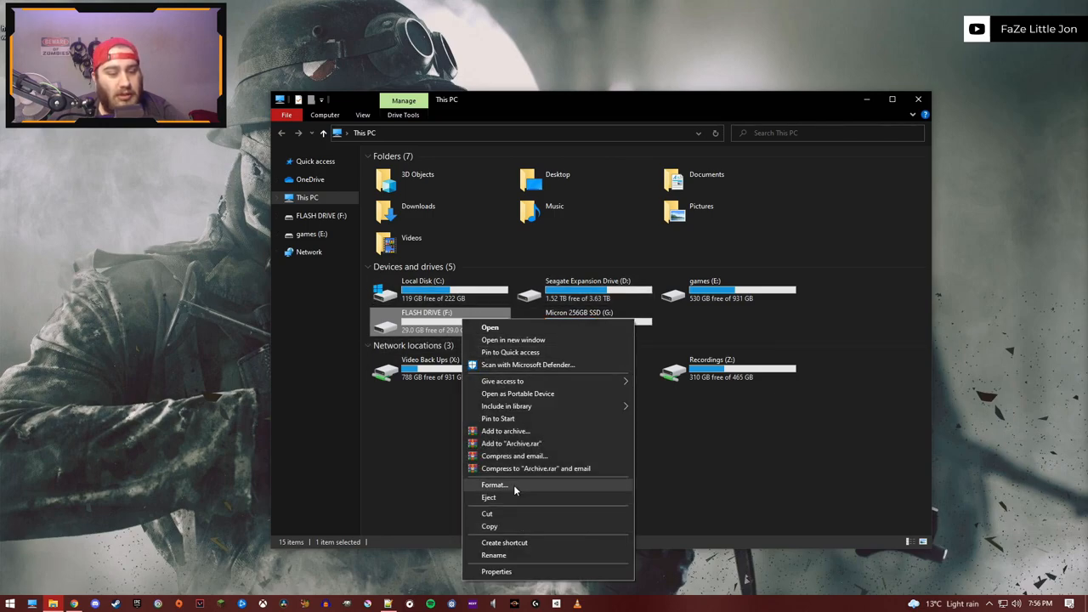
pyautogui.click(495, 485)
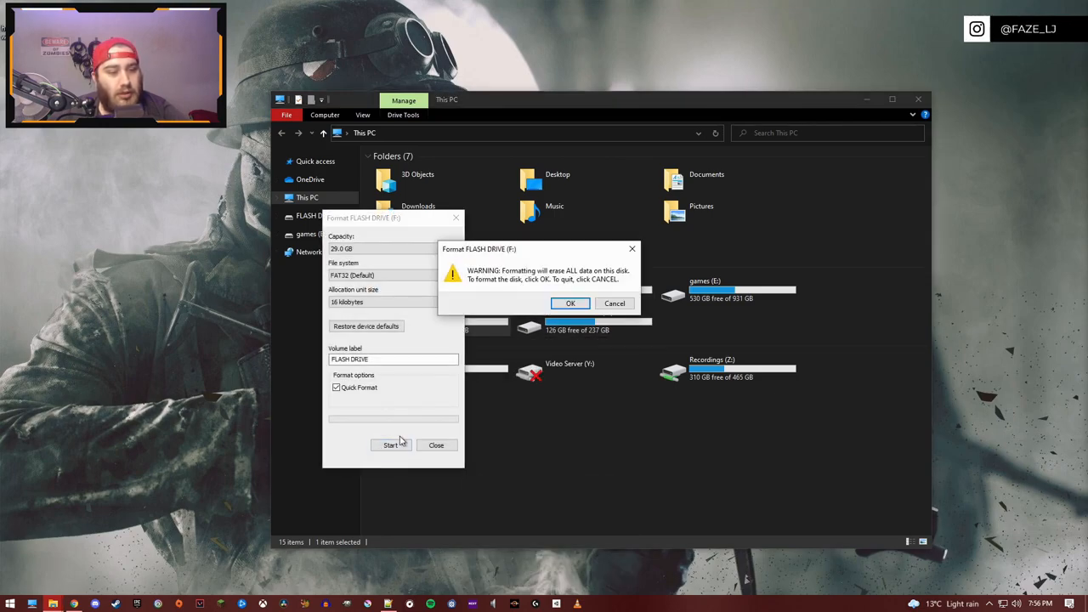
pyautogui.click(570, 303)
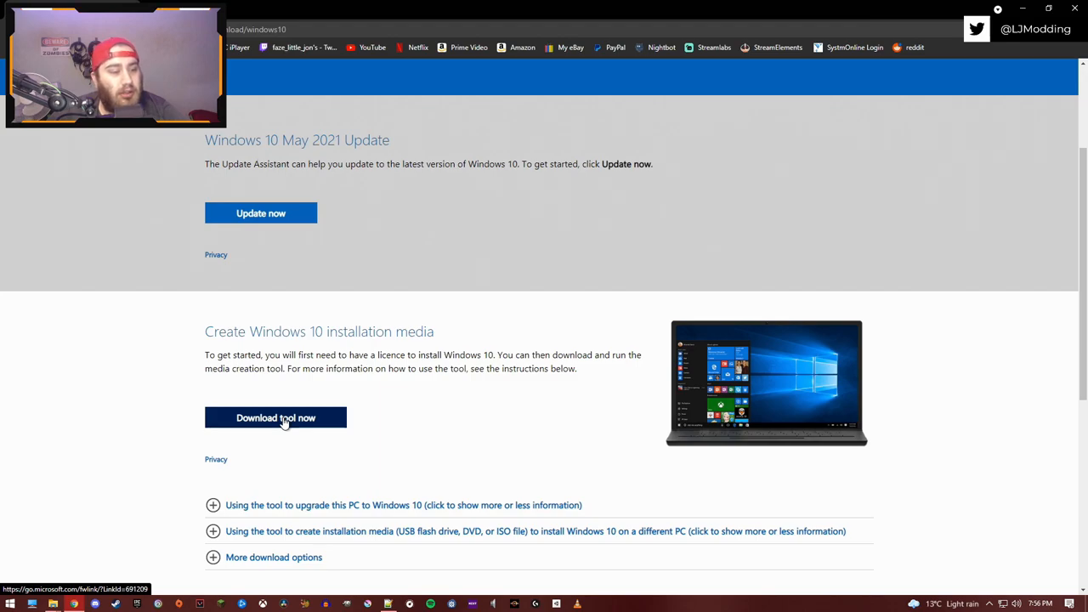
# - Download the media creation tool via 'Download tool now' under Create Windows 10 installation media
pyautogui.click(276, 417)
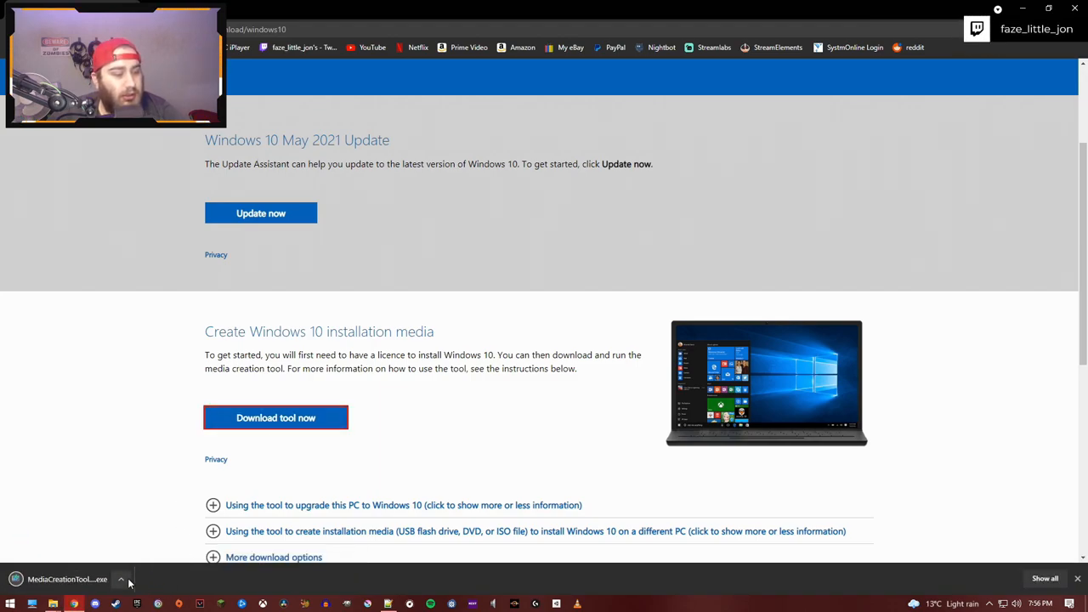
pyautogui.moveTo(76, 579)
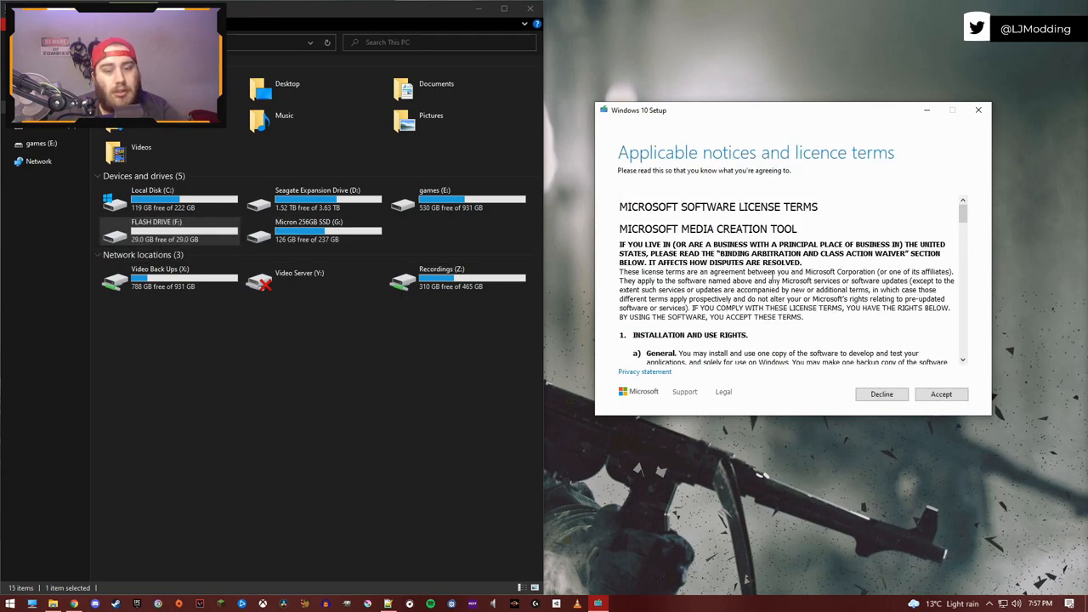
# - Scroll through and accept the Windows 10 licence terms, then wait for setup to get ready
pyautogui.scroll(-3)
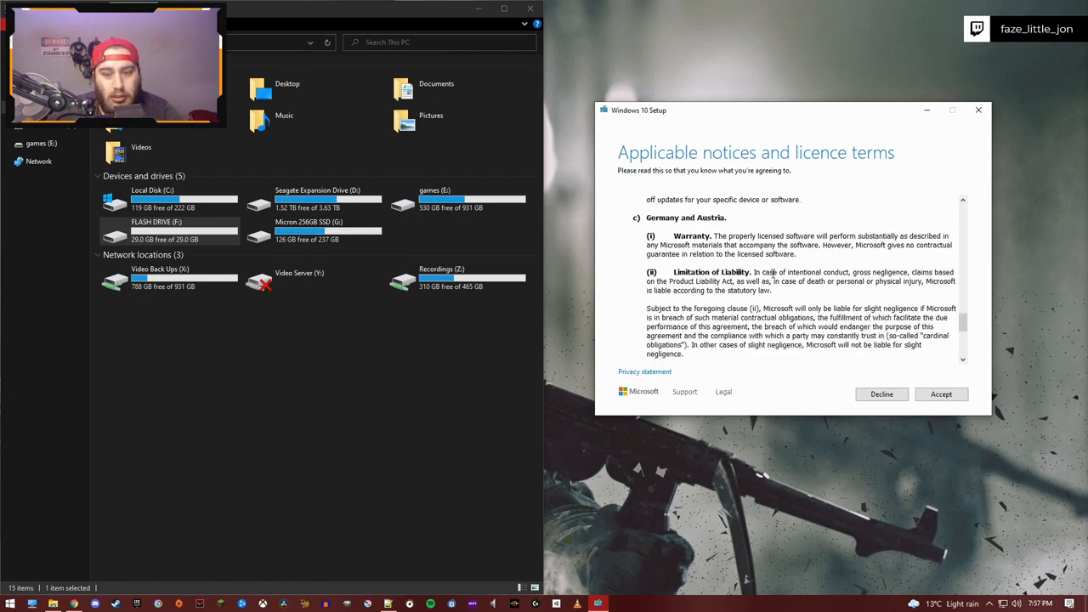
pyautogui.click(941, 393)
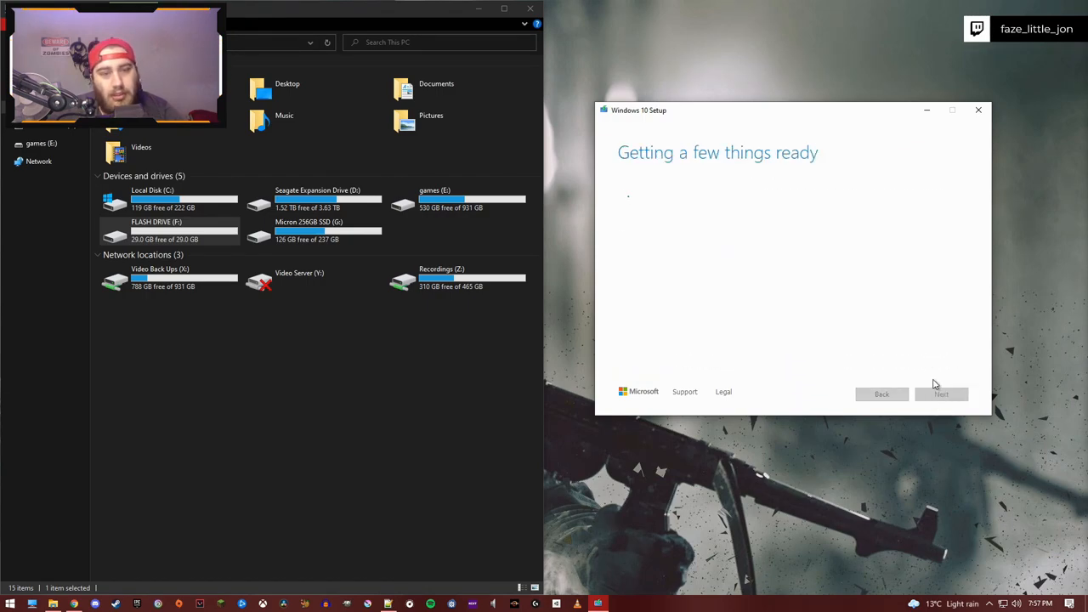
pyautogui.moveTo(918, 317)
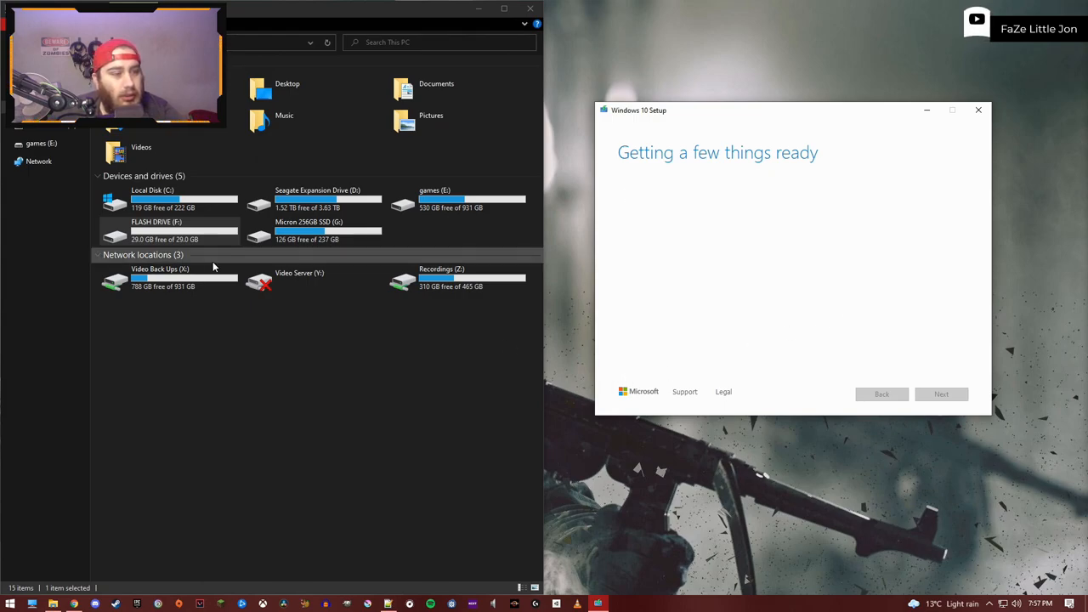
pyautogui.doubleClick(156, 230)
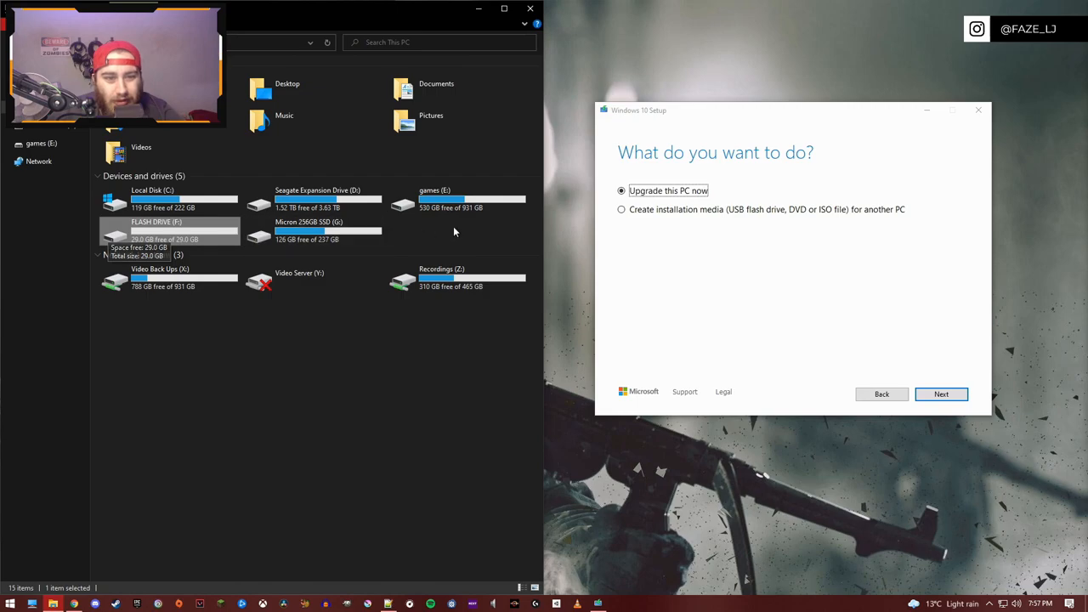
# - Select 'Create installation media (USB flash drive, DVD or ISO file) for another PC' and continue
pyautogui.click(621, 209)
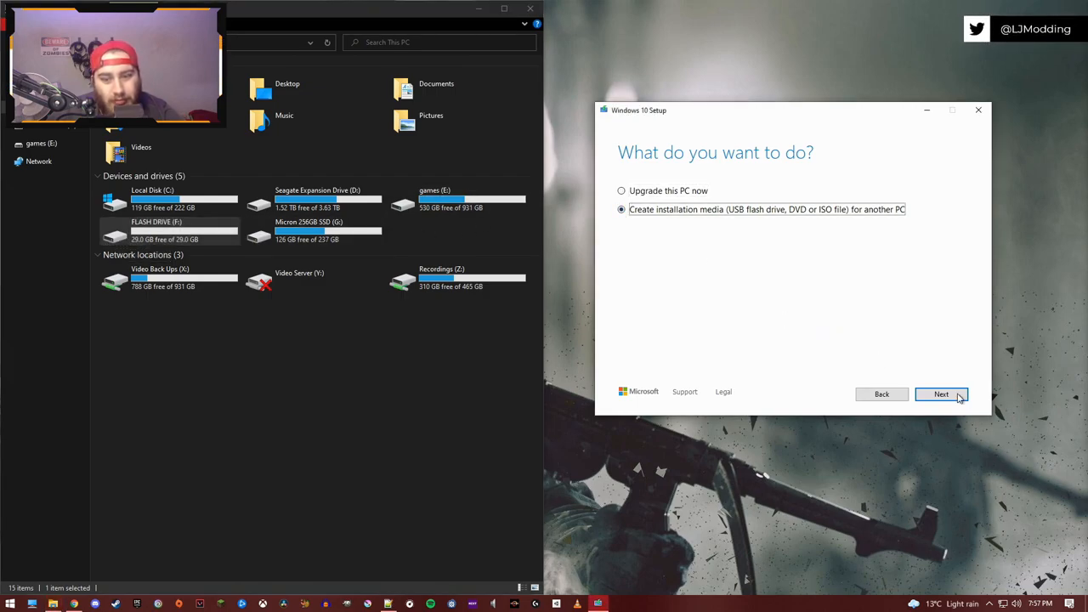
pyautogui.moveTo(717, 128)
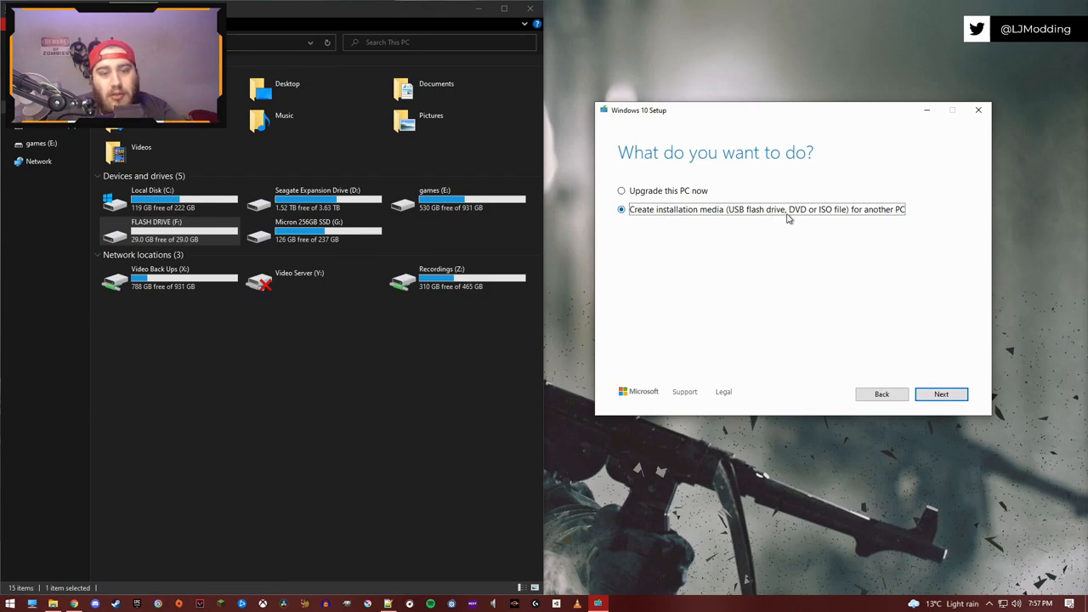
pyautogui.moveTo(807, 220)
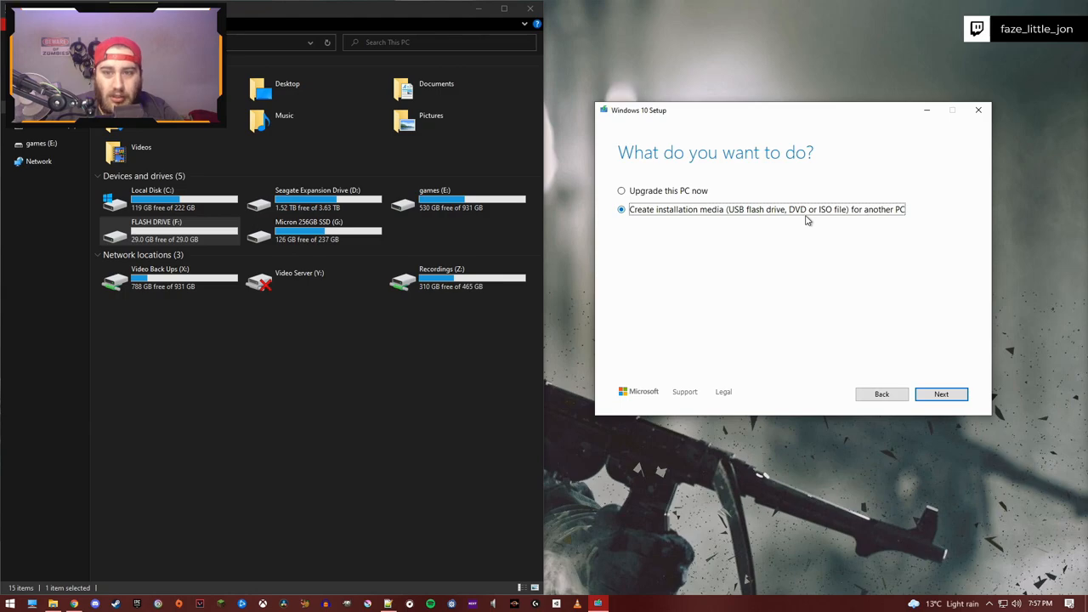
pyautogui.moveTo(929, 390)
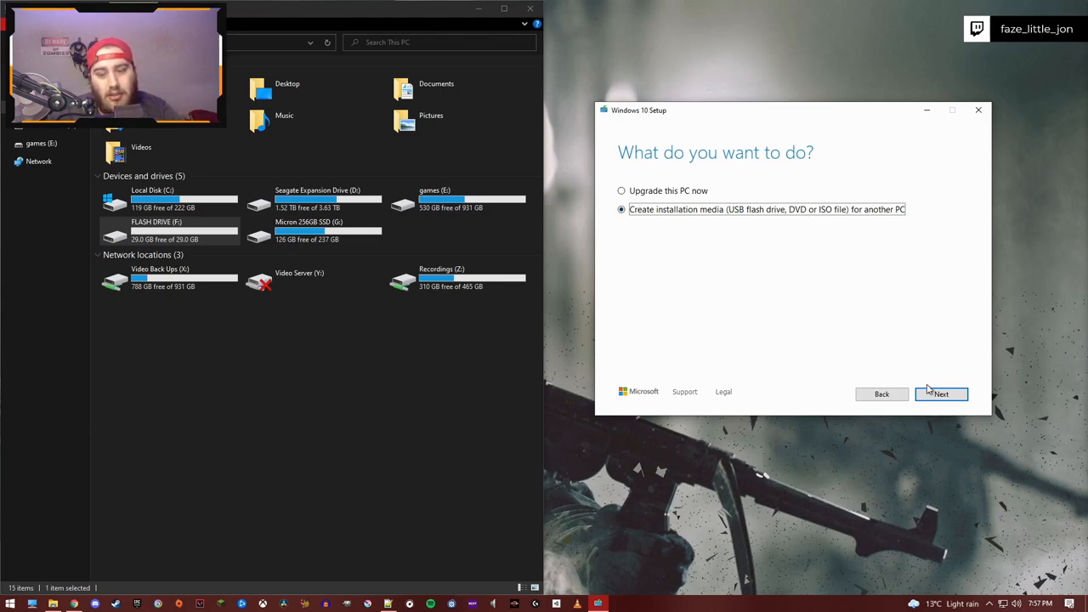
pyautogui.click(941, 394)
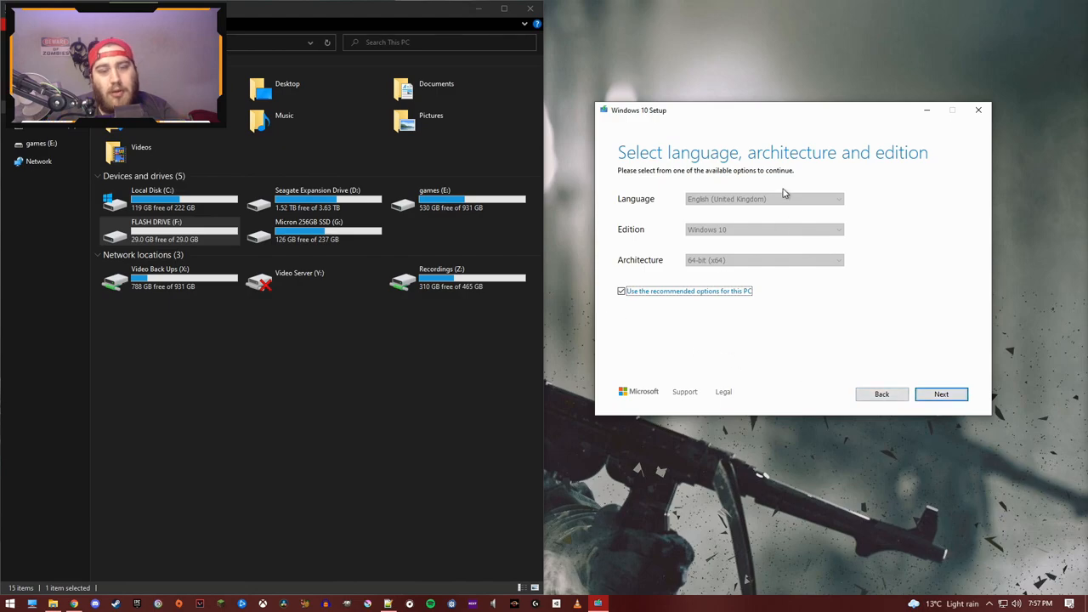
# - Untick recommended options and choose 64-bit (x64) architecture with English (UK), Windows 10
pyautogui.click(622, 291)
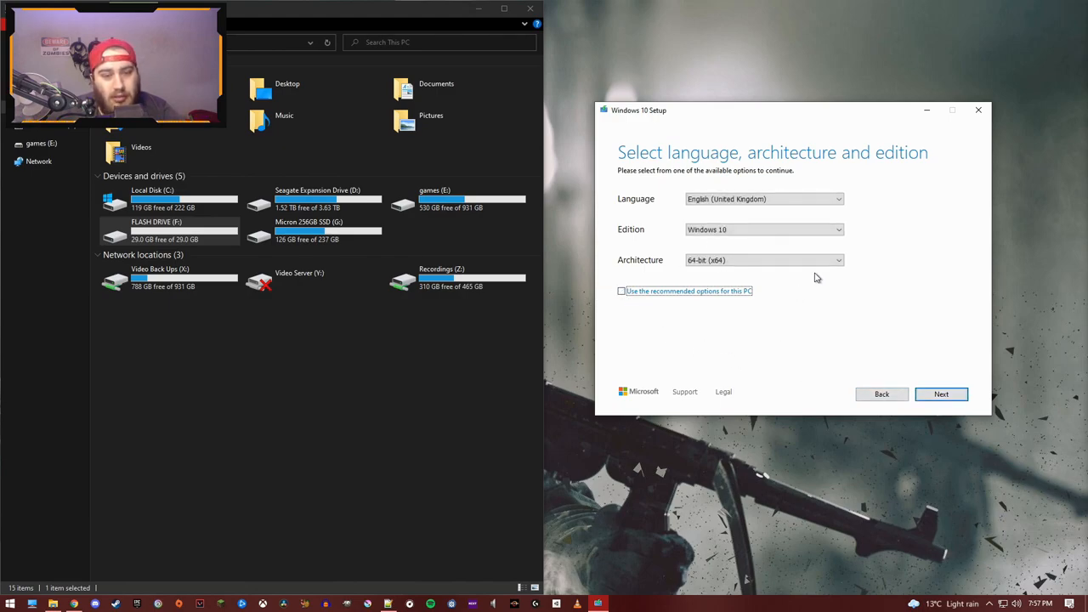
pyautogui.click(763, 230)
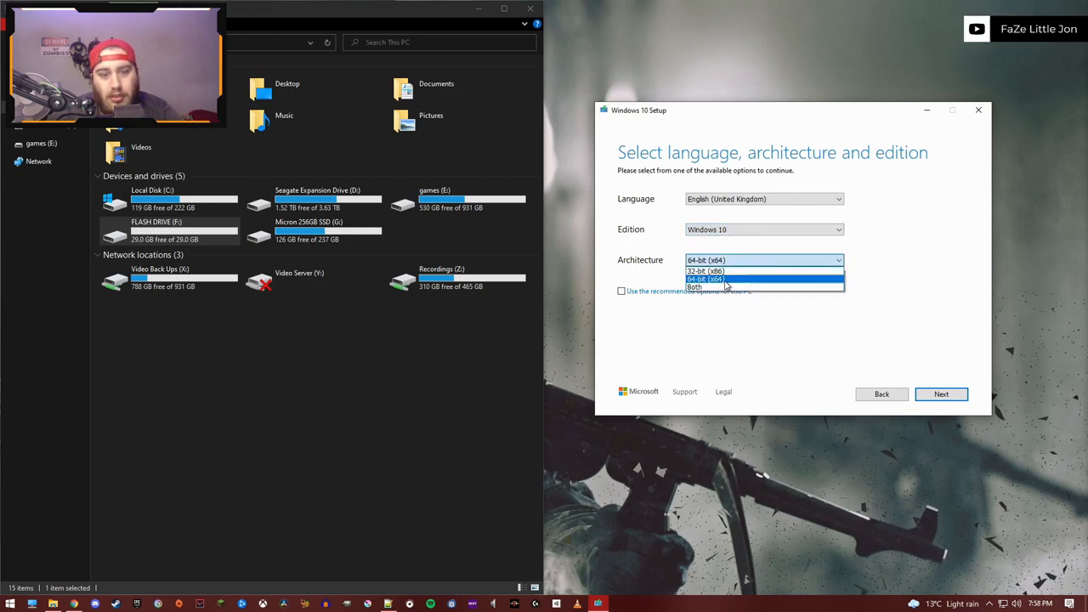
pyautogui.click(707, 278)
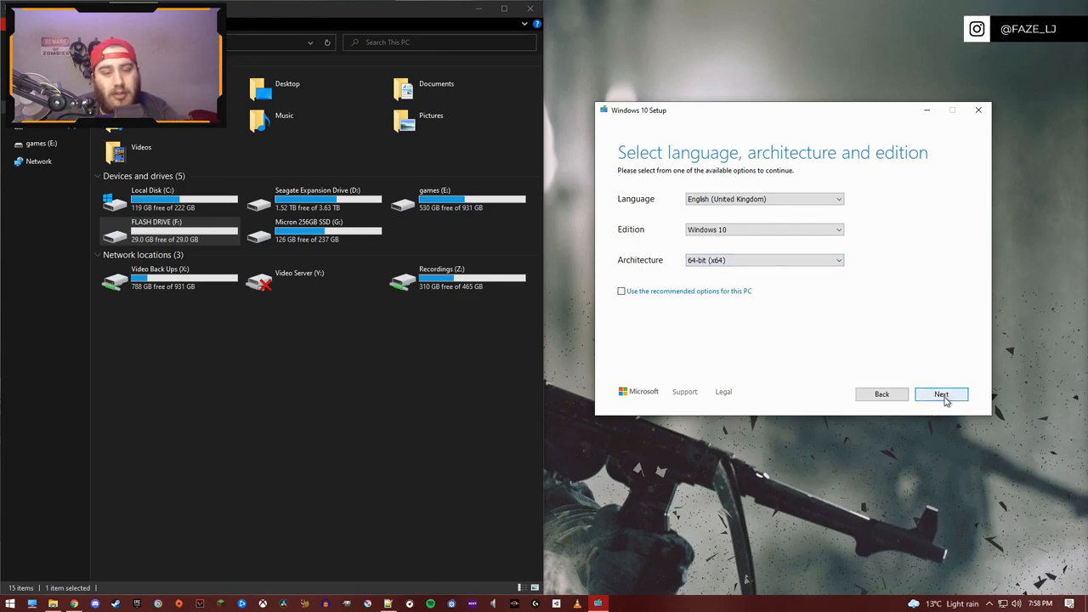
pyautogui.click(941, 393)
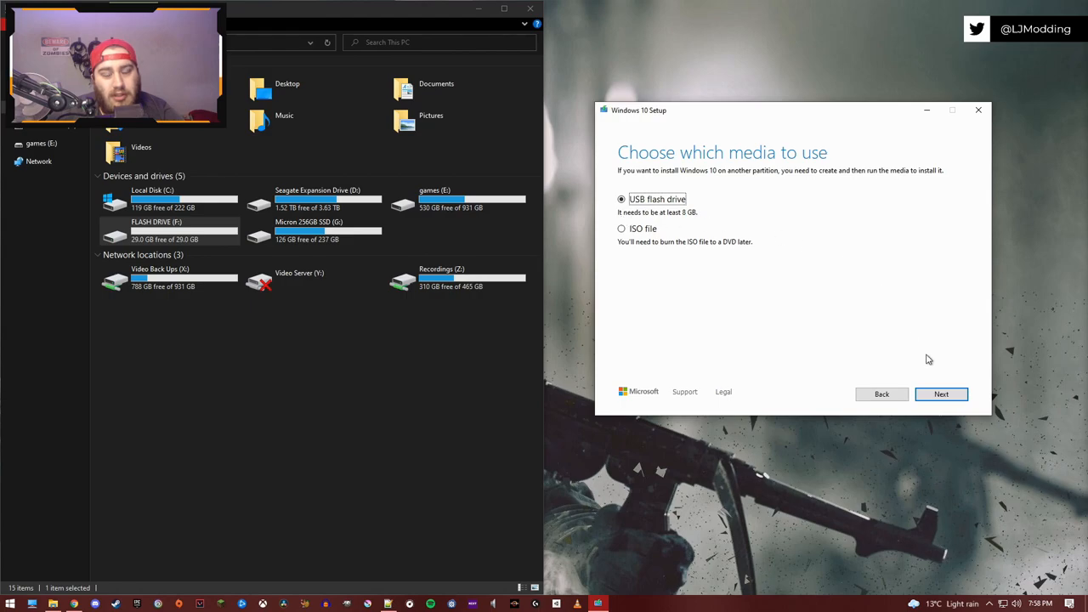
pyautogui.moveTo(845, 334)
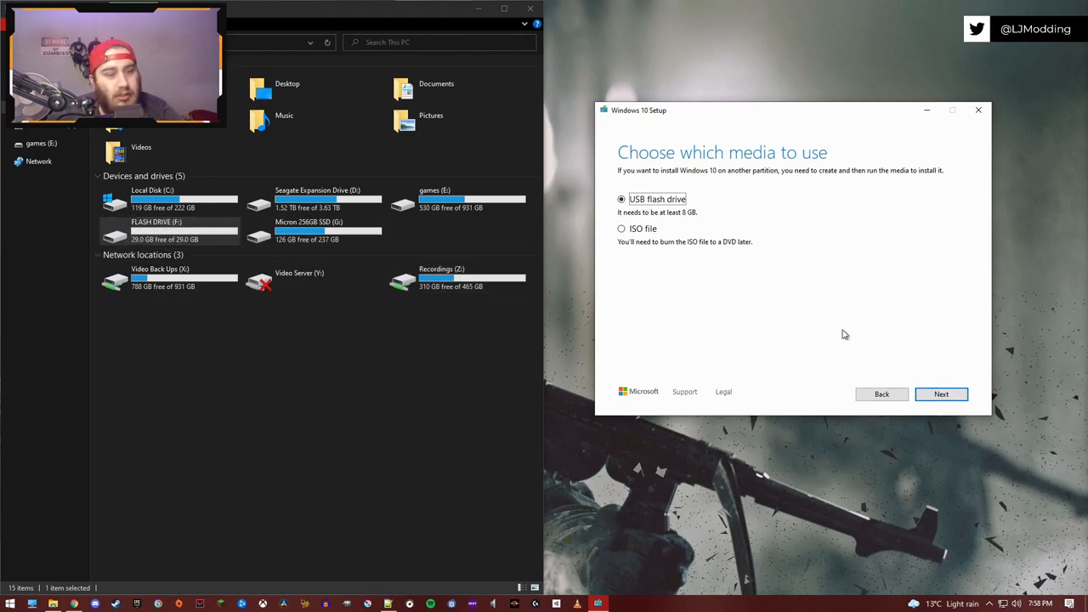
# - Choose USB flash drive media, select F: (FLASH DRIVE), and start the Windows 10 download
pyautogui.click(941, 394)
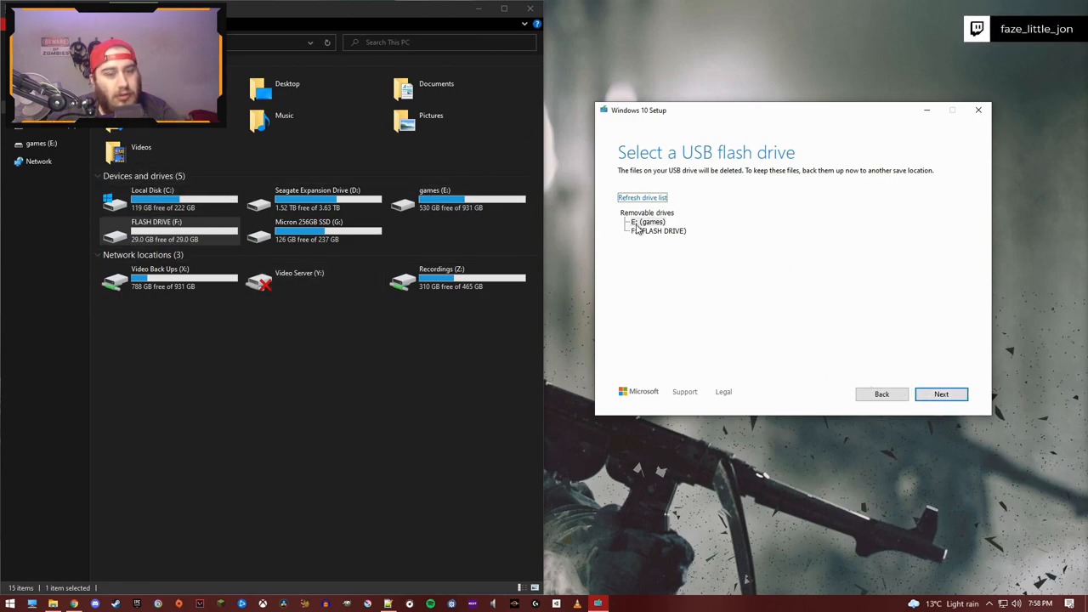
pyautogui.click(658, 230)
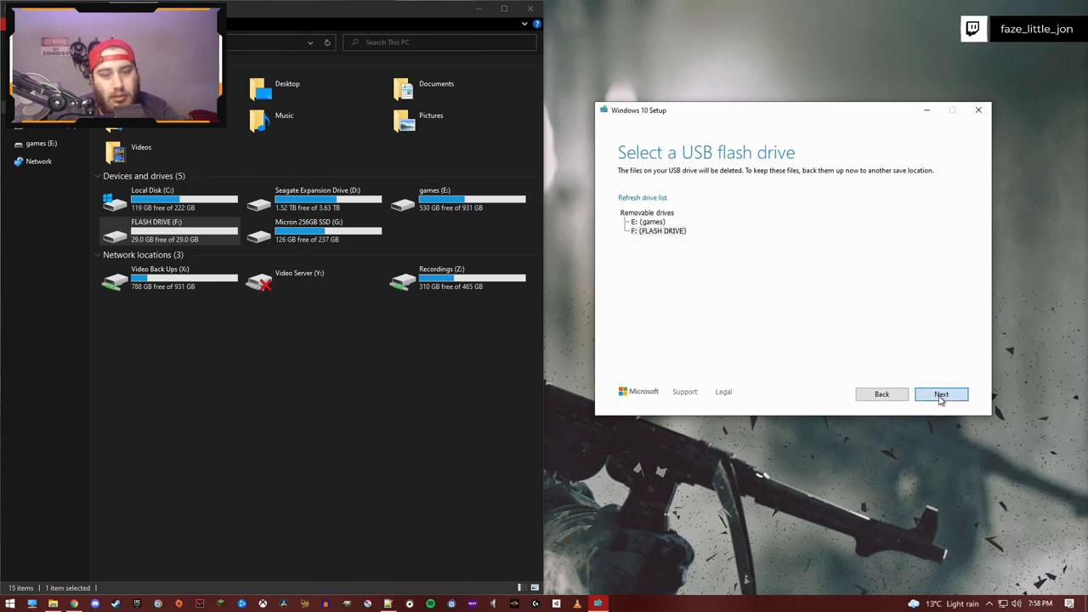
pyautogui.click(941, 393)
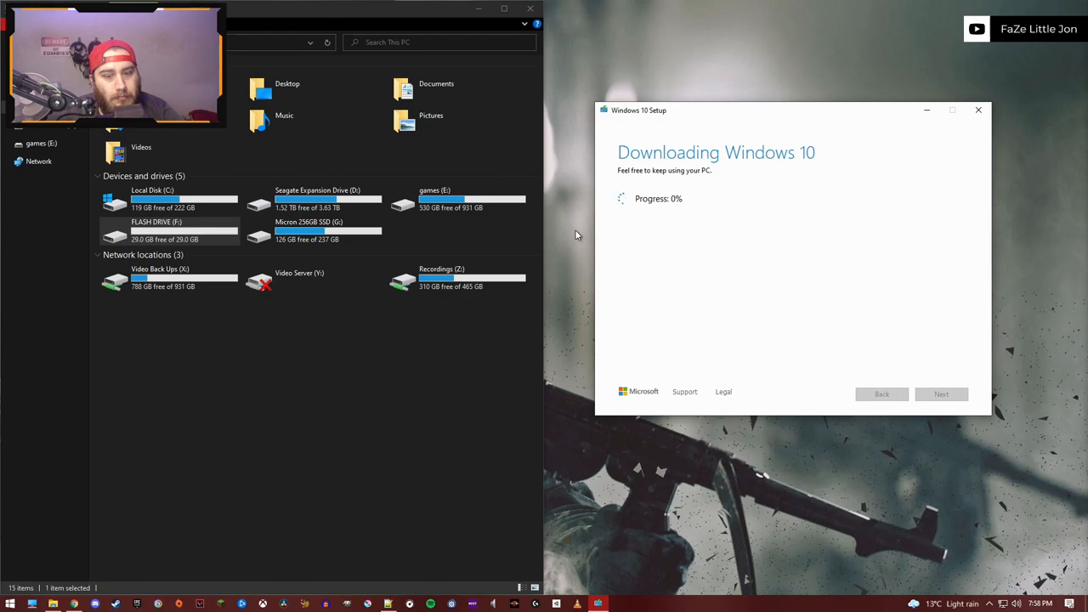
pyautogui.moveTo(502, 178)
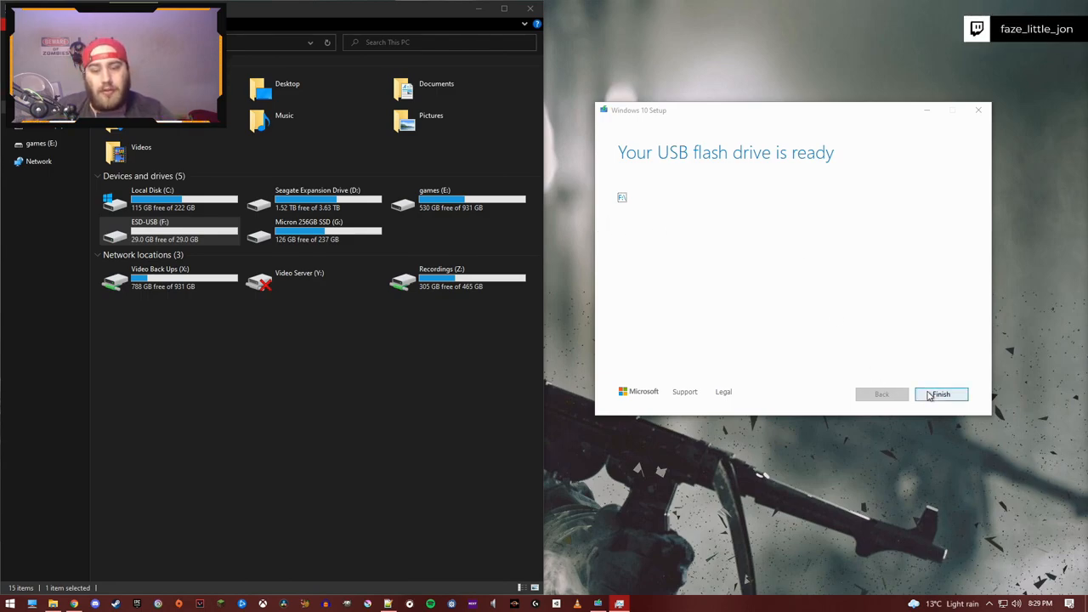
# - Finish the Windows 10 Setup window once the USB flash drive is ready
pyautogui.click(940, 394)
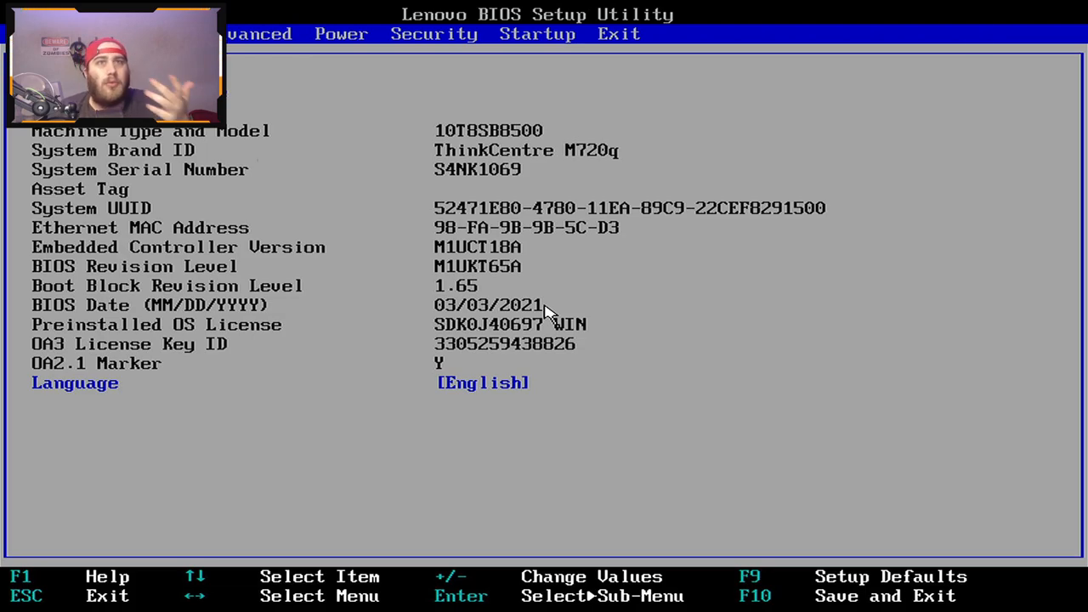
# - Show the Primary Boot Sequence under the Startup tab in BIOS
pyautogui.click(537, 33)
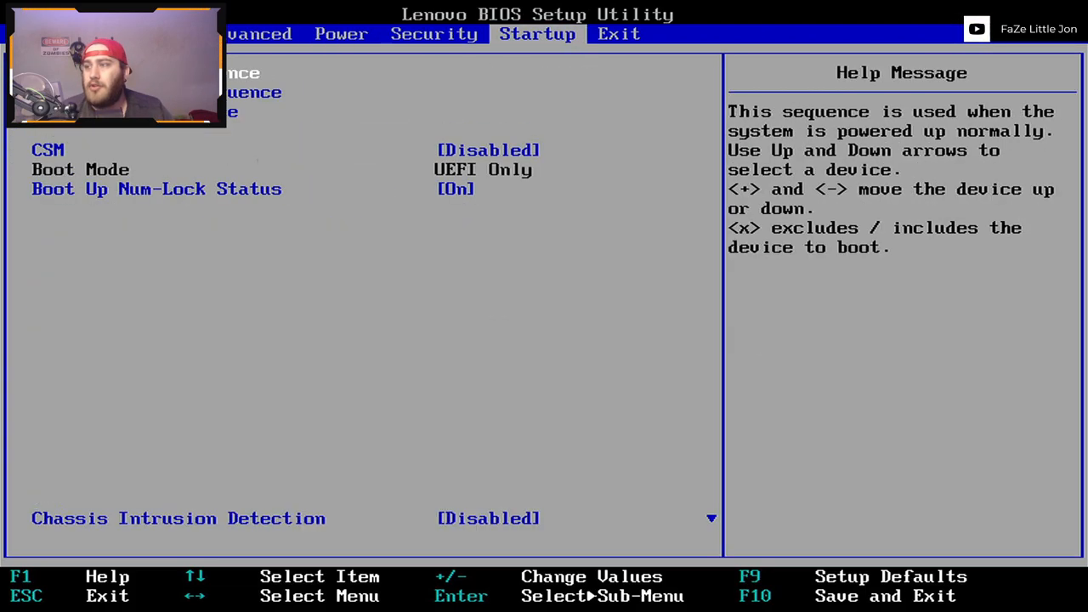
pyautogui.press('Enter')
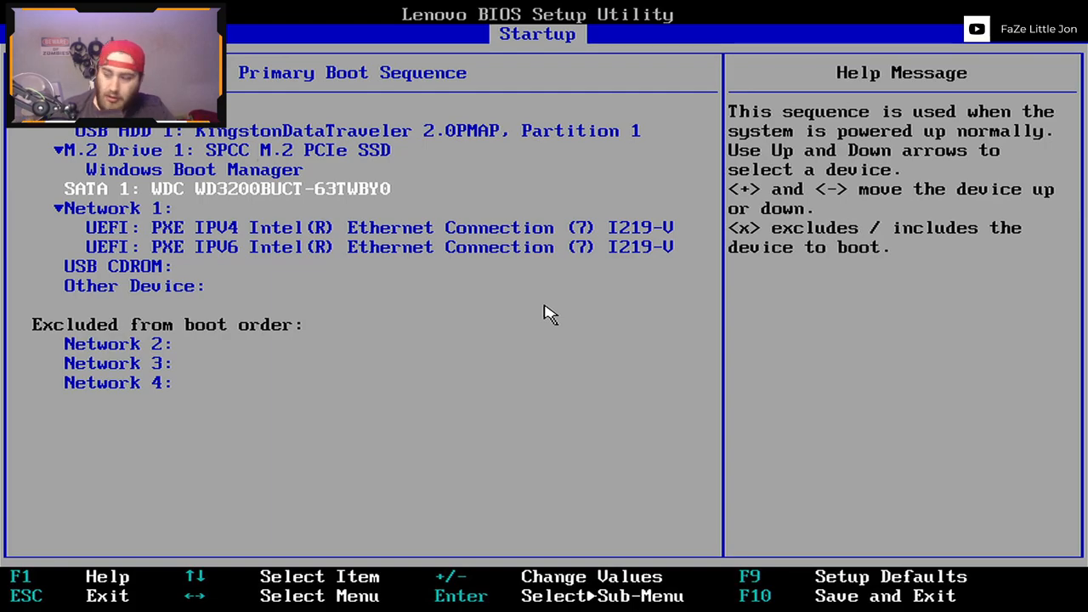
# - Save and exit BIOS with F10, keeping the Kingston USB drive first in boot order
pyautogui.press('F10')
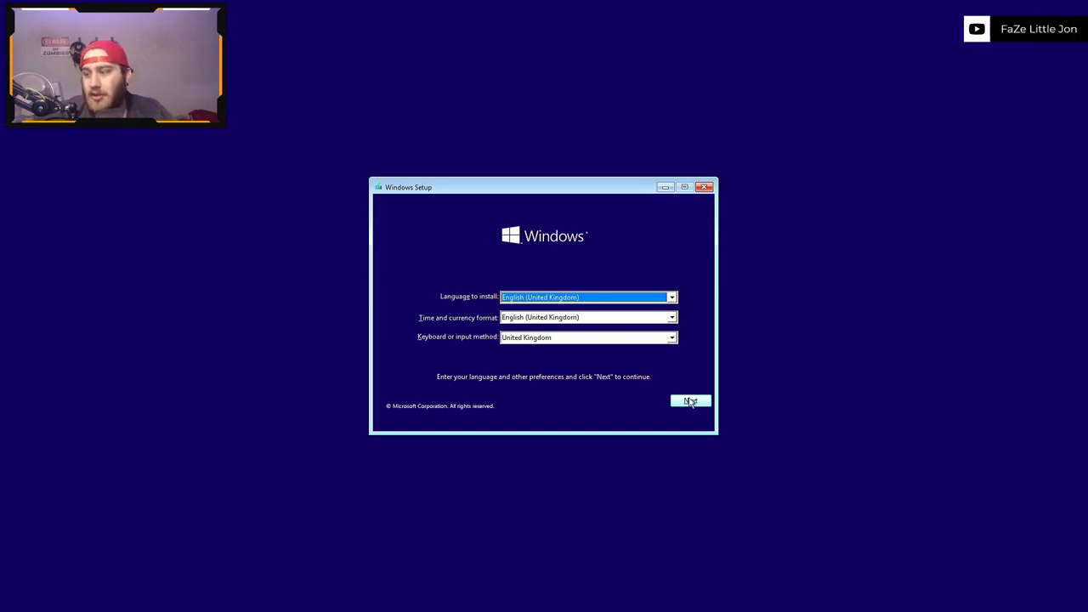
# - Accept the language settings and start Install now to reach the licence terms
pyautogui.click(689, 401)
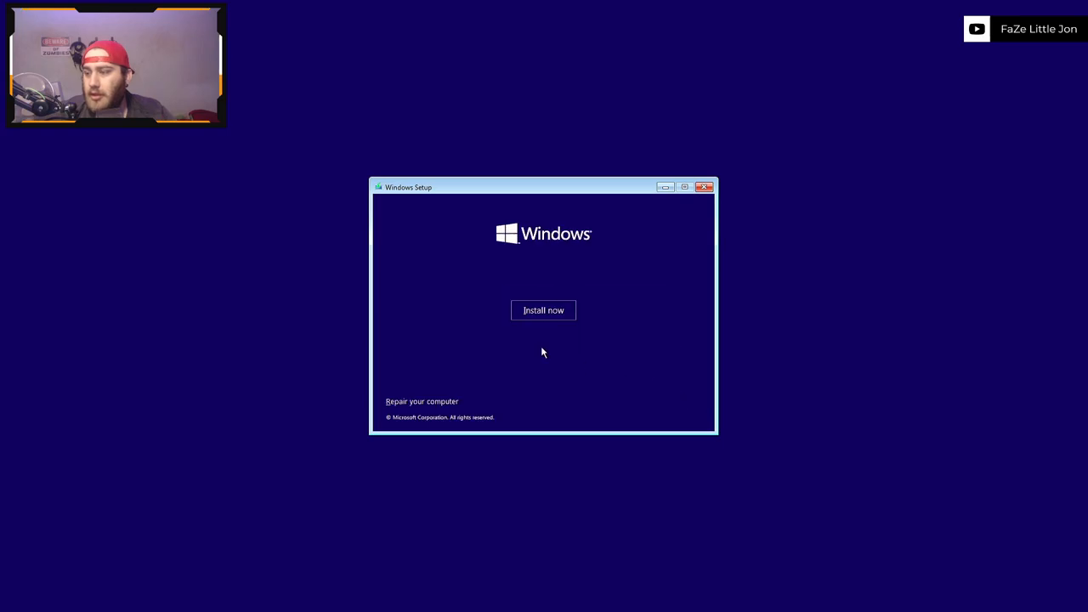
pyautogui.click(543, 310)
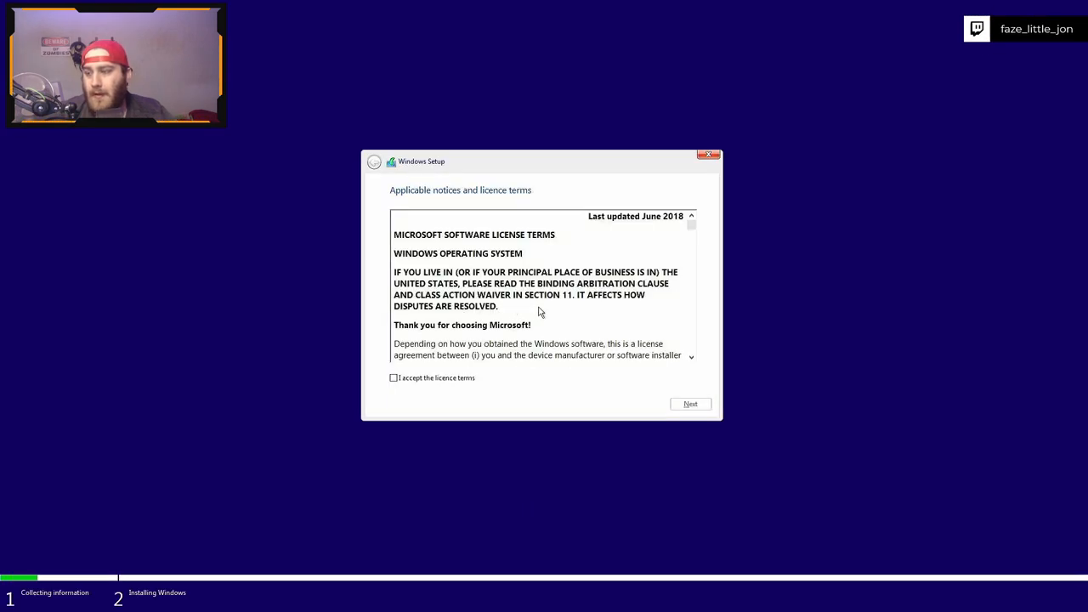
# - Accept the Microsoft licence terms and continue to the installation type choice
pyautogui.click(394, 378)
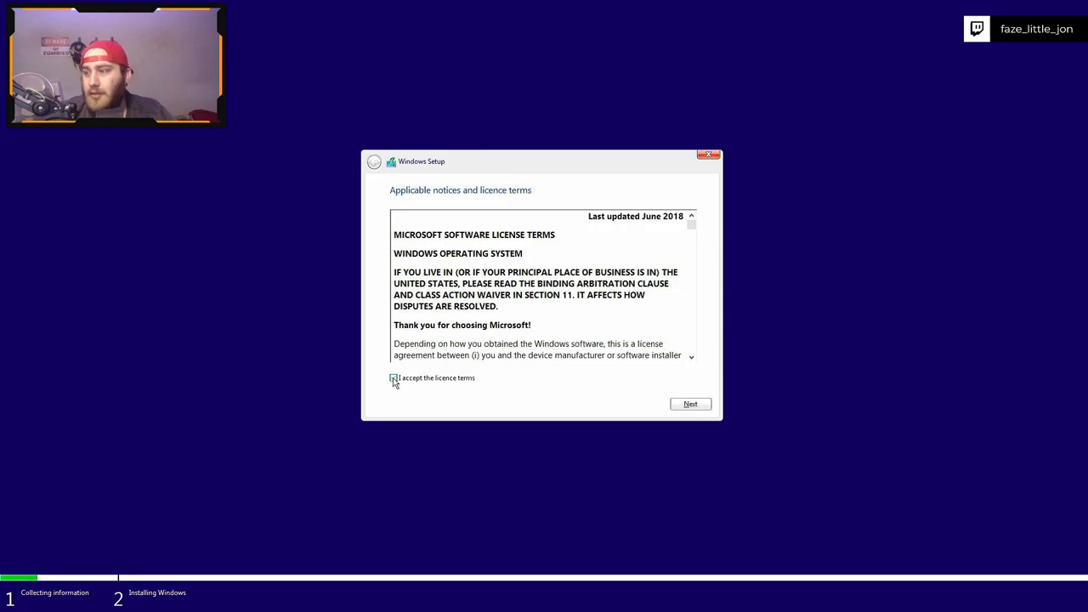
pyautogui.click(393, 377)
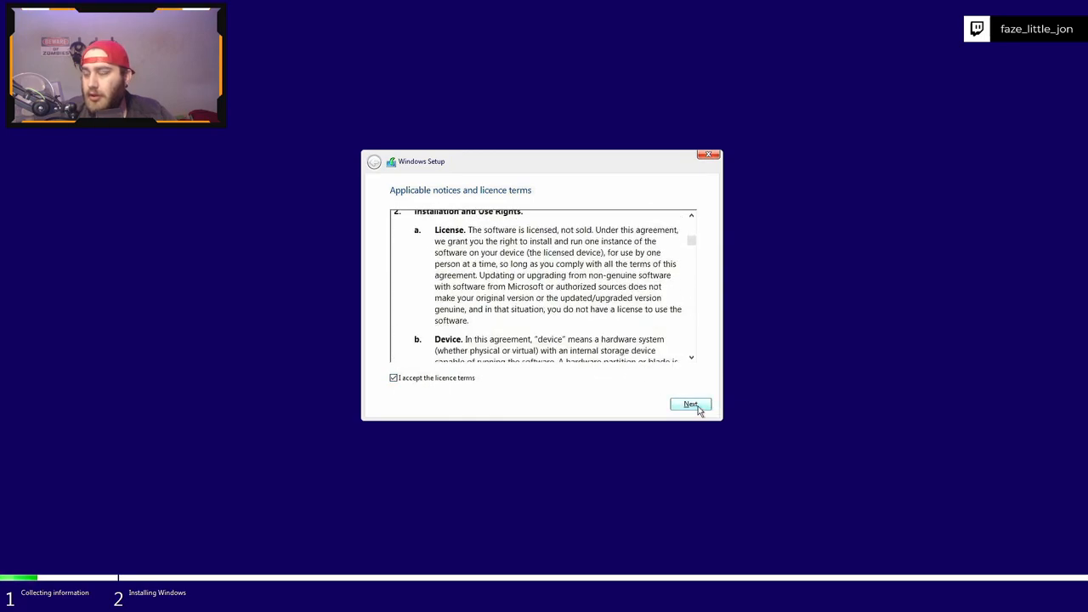
pyautogui.click(689, 404)
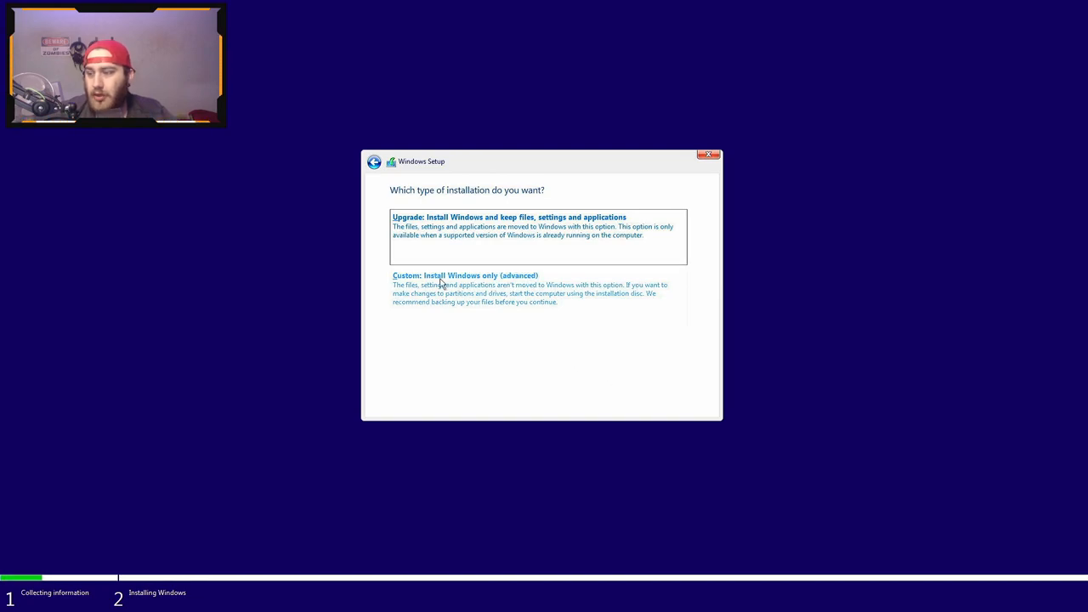
# - Choose Custom install, then delete Drive 0 and Drive 1 partitions, including recovery
pyautogui.click(465, 274)
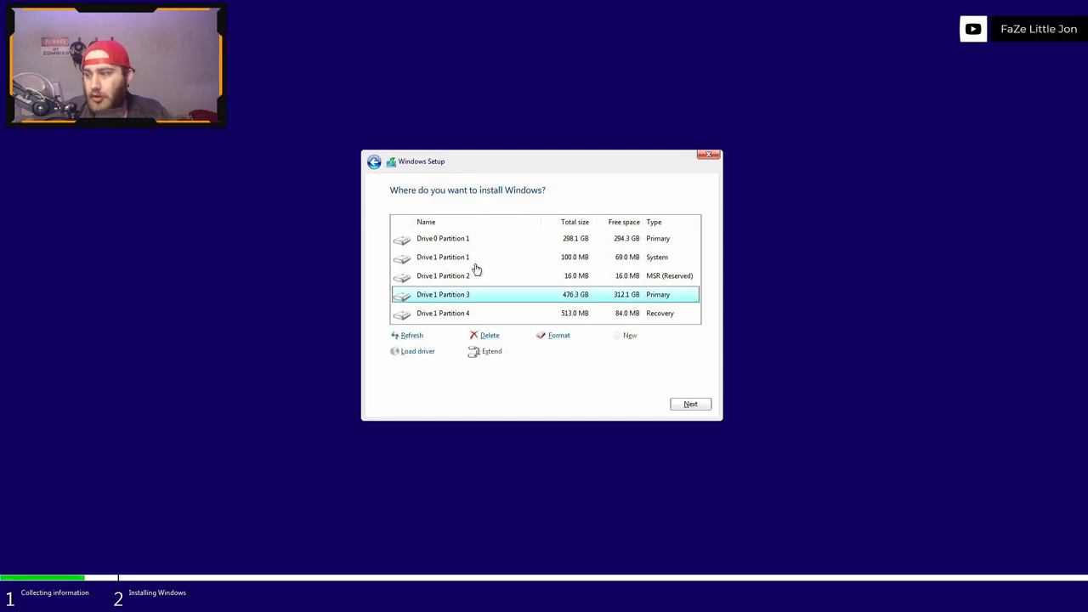
pyautogui.moveTo(473, 237)
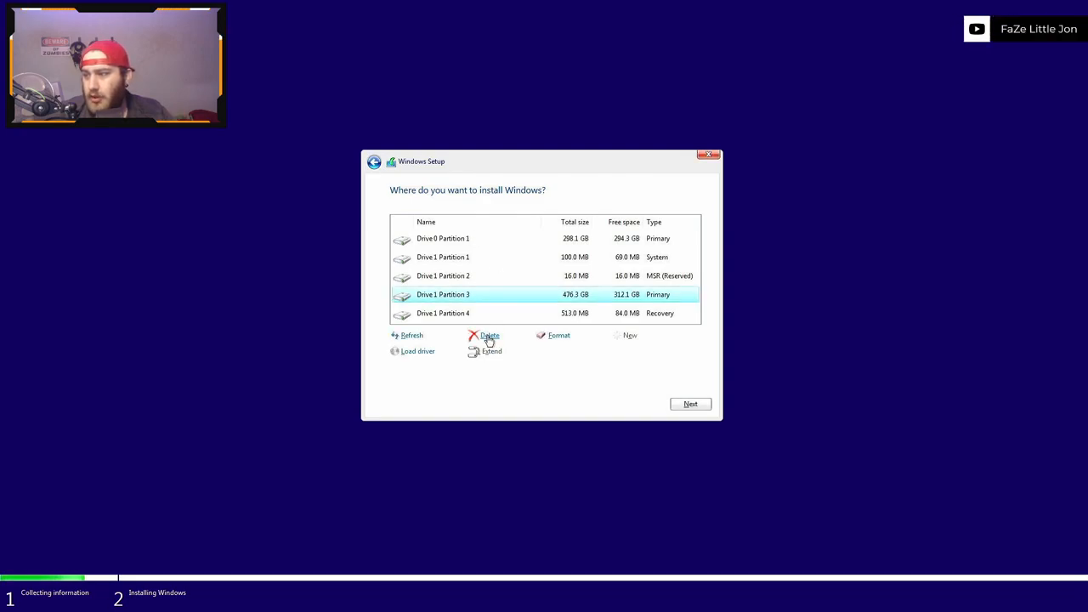
pyautogui.click(489, 335)
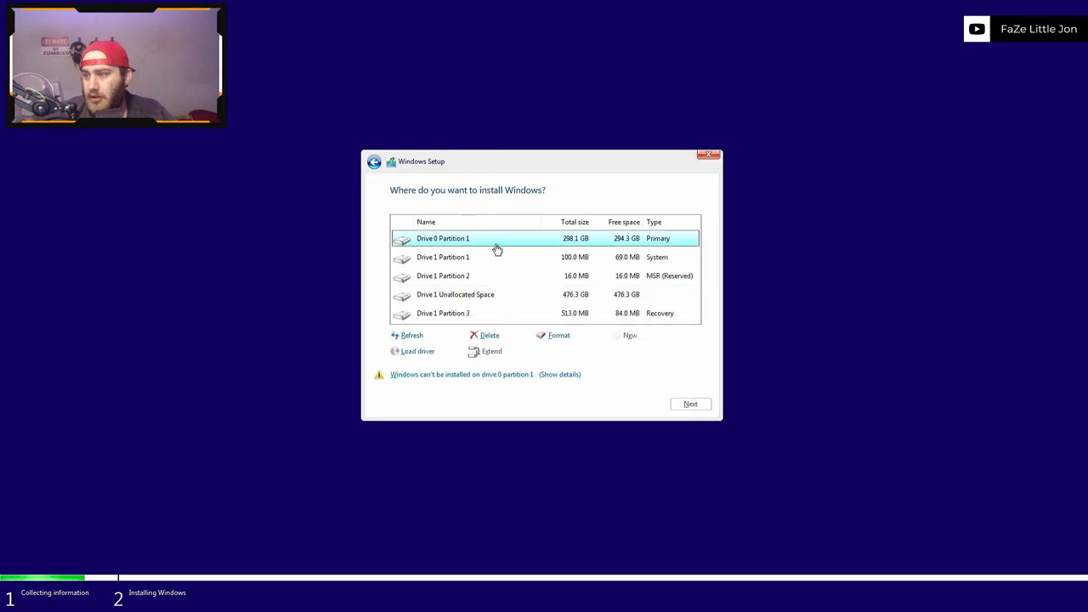
pyautogui.click(489, 335)
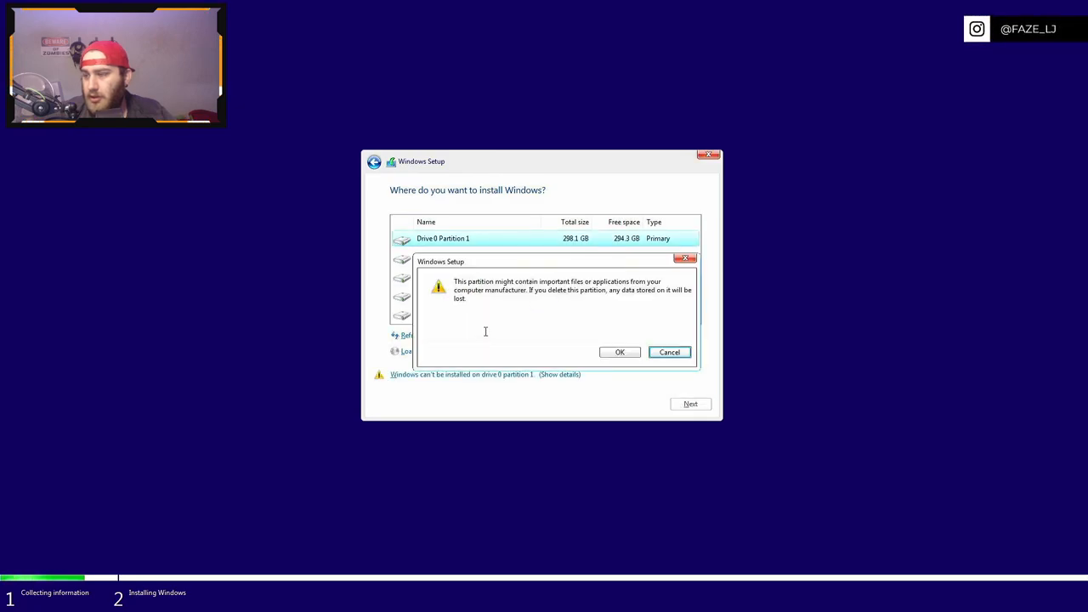
pyautogui.click(620, 352)
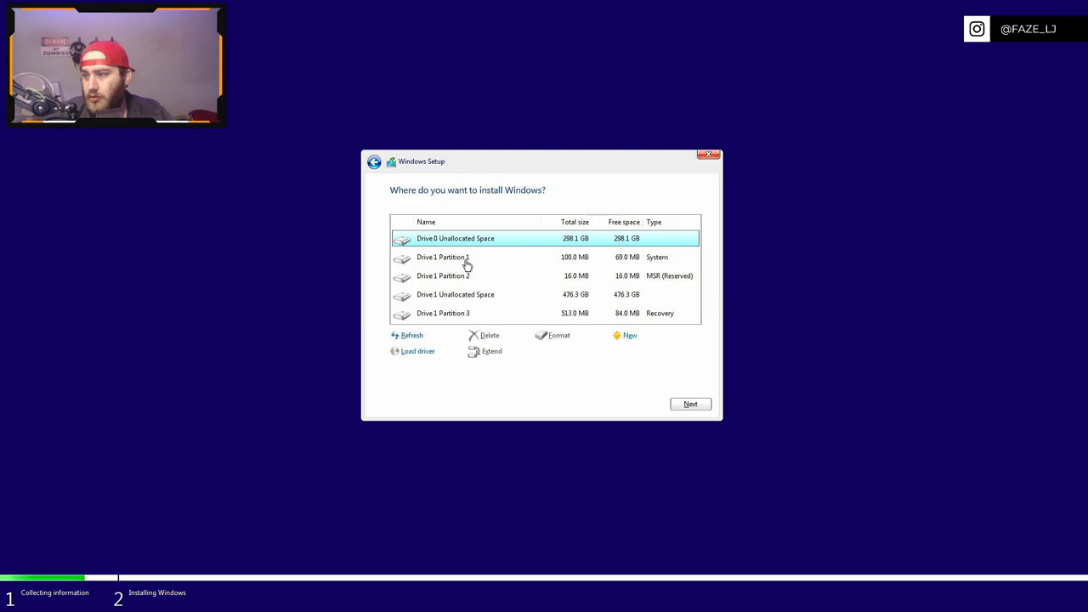
pyautogui.click(442, 256)
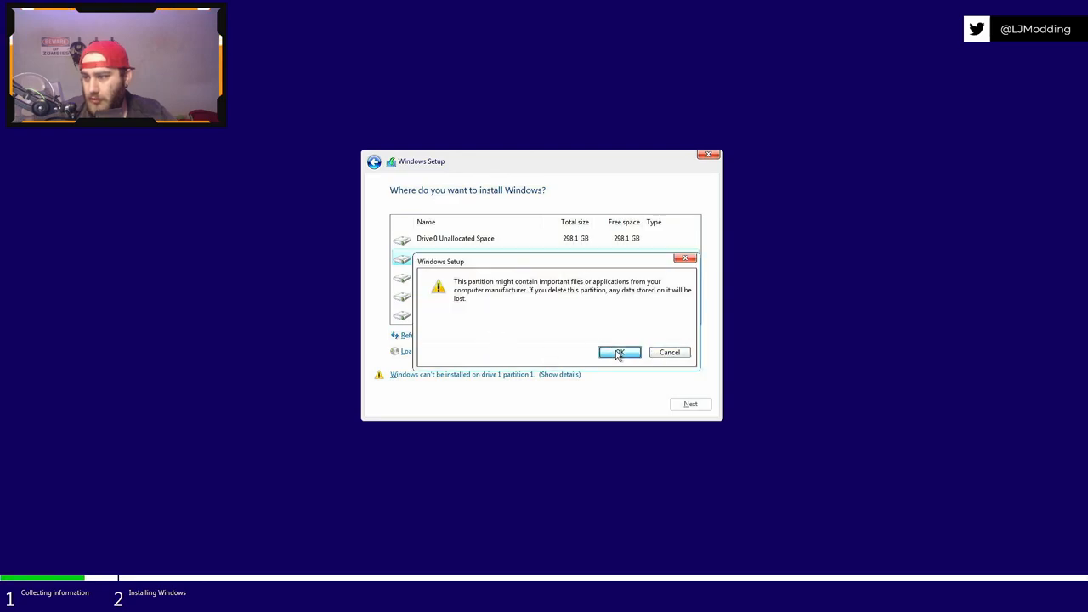
pyautogui.click(619, 352)
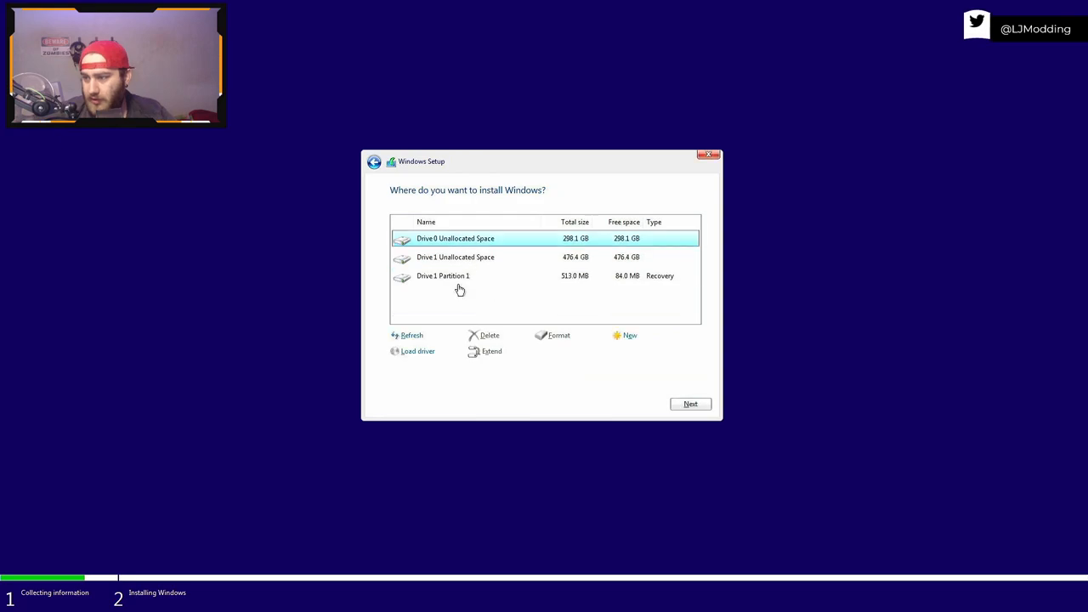
pyautogui.click(455, 275)
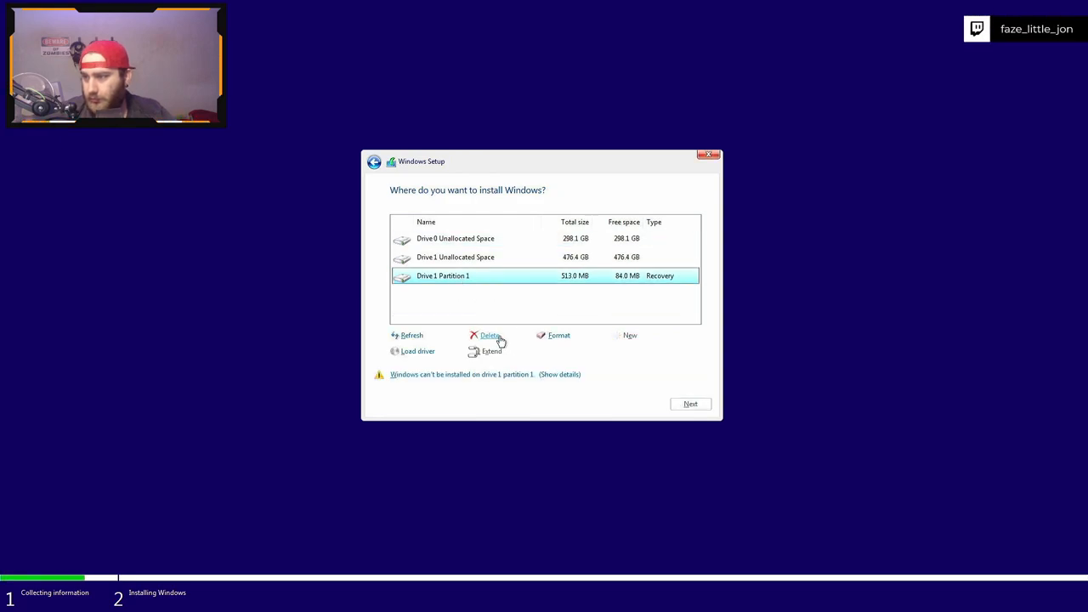
pyautogui.click(489, 335)
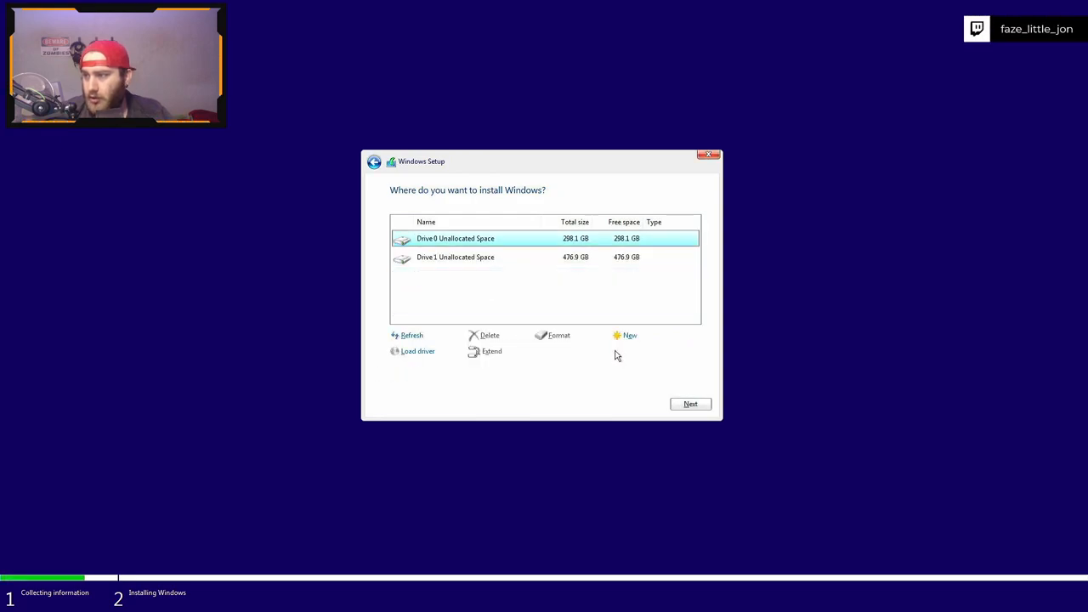
pyautogui.moveTo(491, 263)
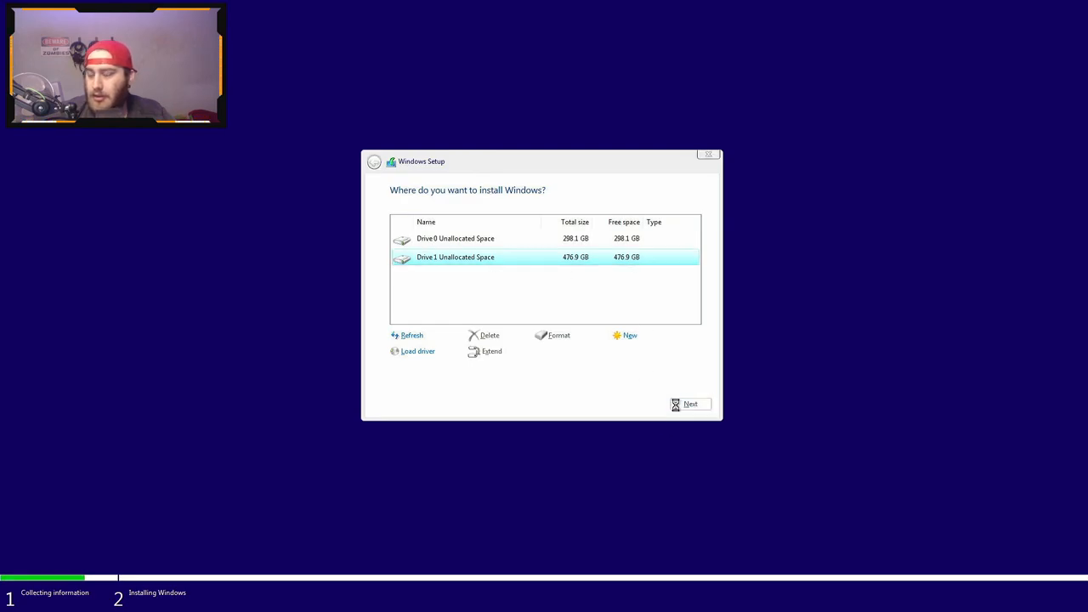
# - Install Windows onto Drive 1 Unallocated Space
pyautogui.click(691, 404)
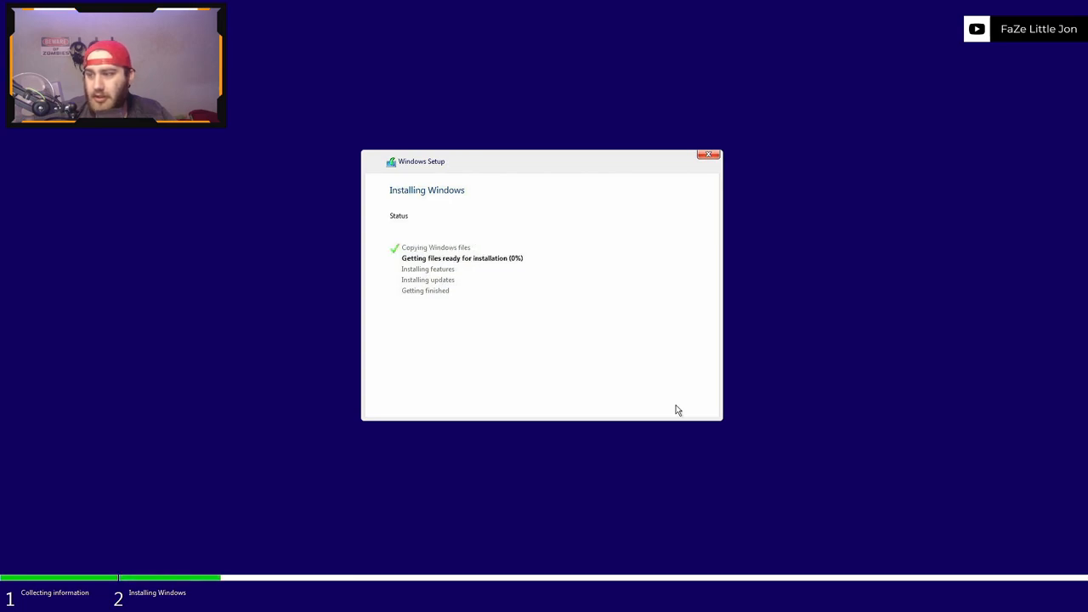
pyautogui.moveTo(675, 411)
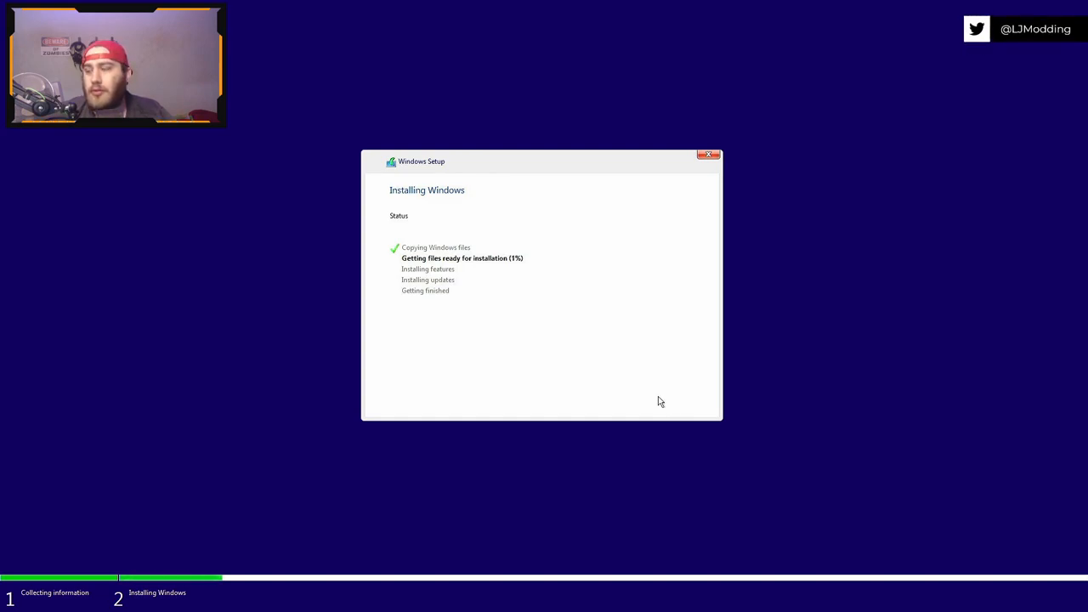
pyautogui.moveTo(429, 122)
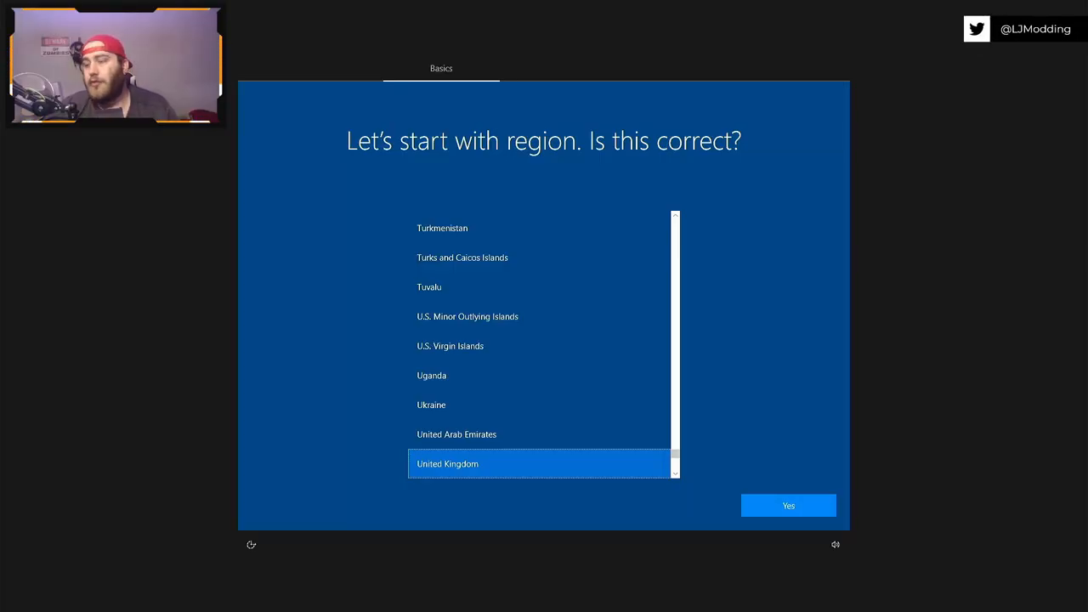
pyautogui.moveTo(542, 434)
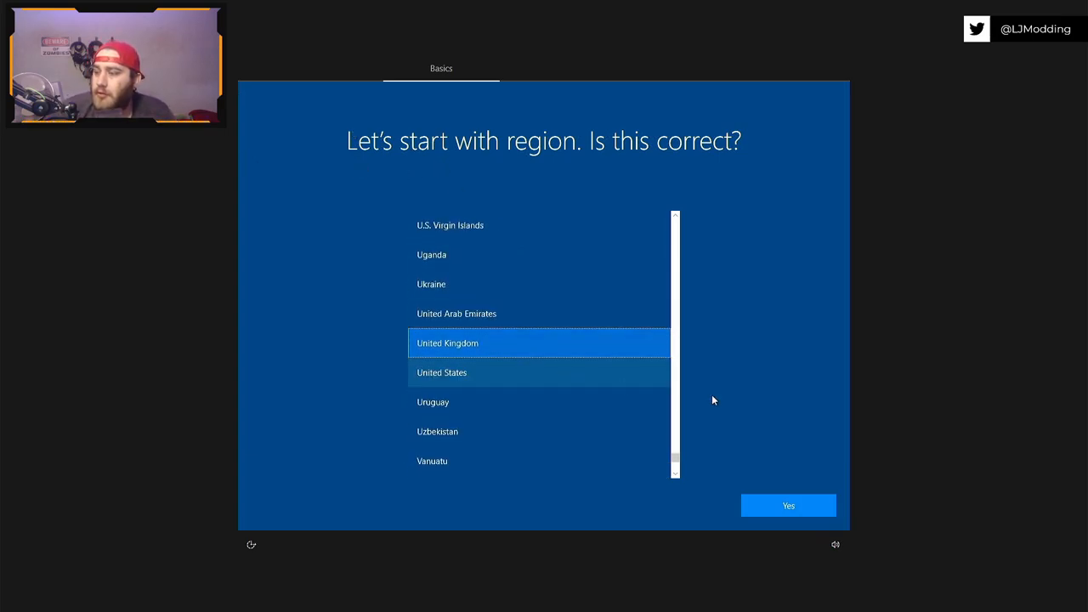
# - Confirm United Kingdom region and keyboard layout, skipping a second layout
pyautogui.click(787, 505)
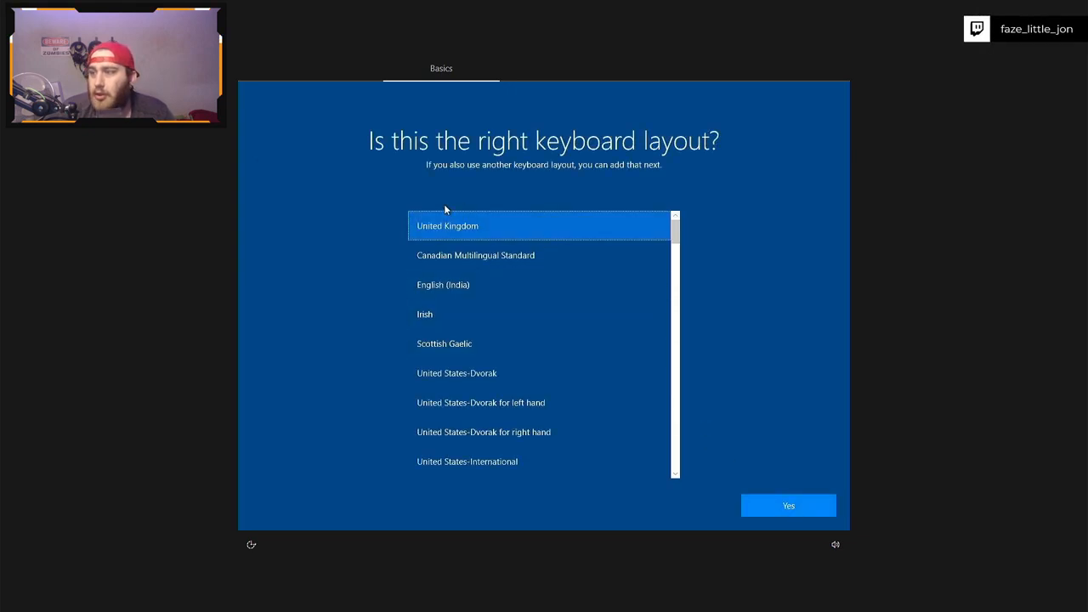
pyautogui.click(787, 505)
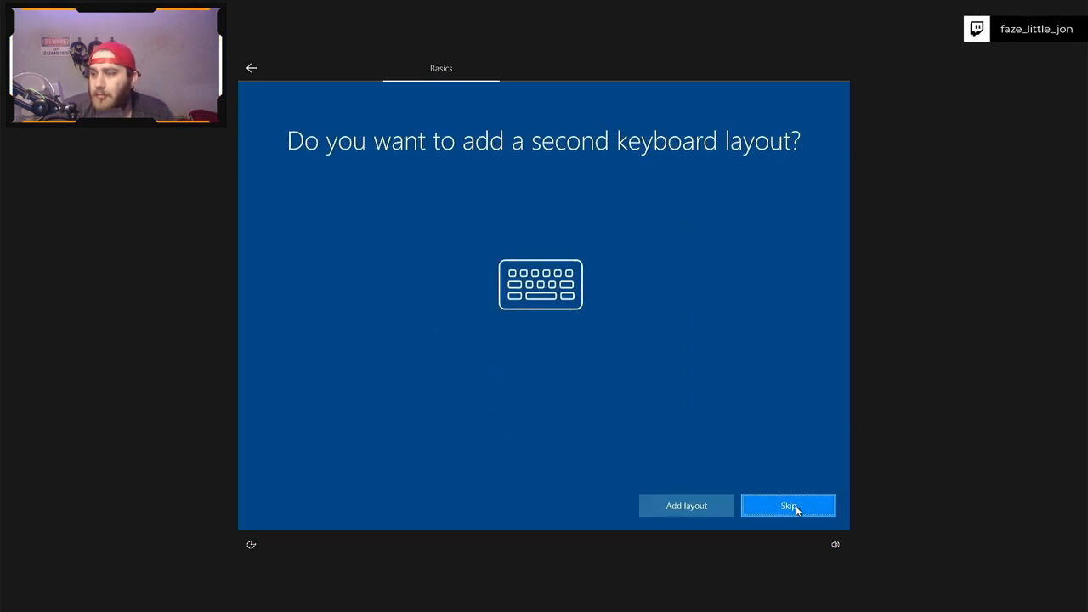
pyautogui.click(788, 506)
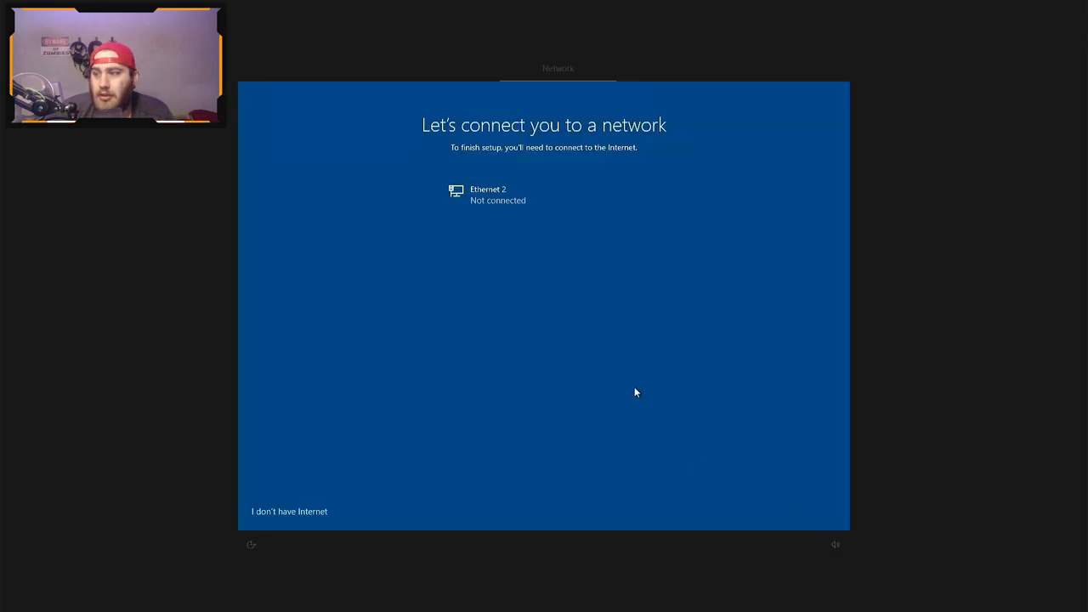
pyautogui.moveTo(530, 207)
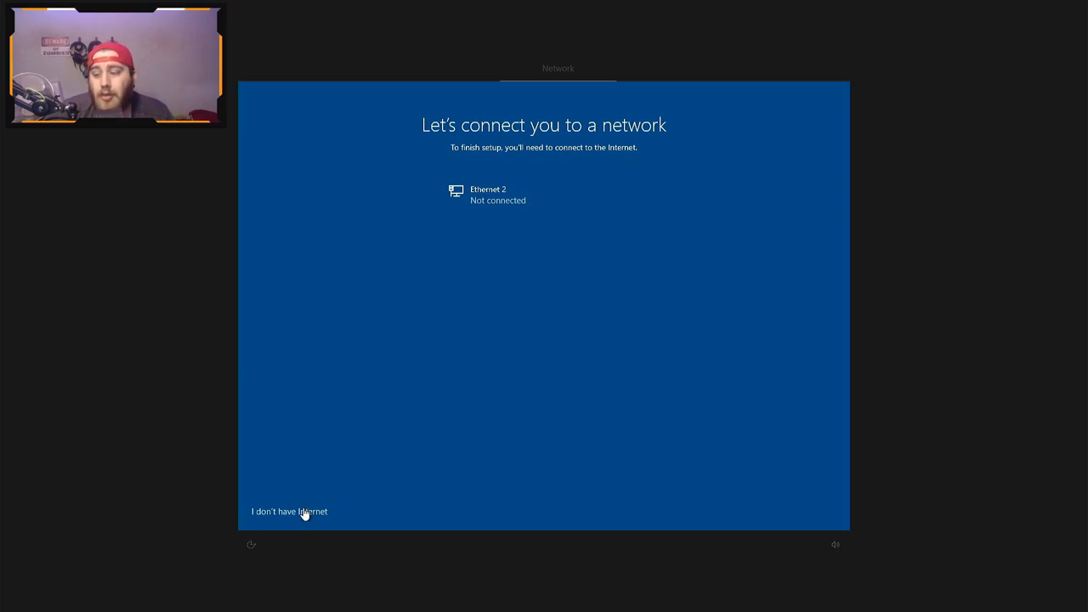
# - Choose 'I don't have Internet' and continue with limited setup
pyautogui.click(288, 511)
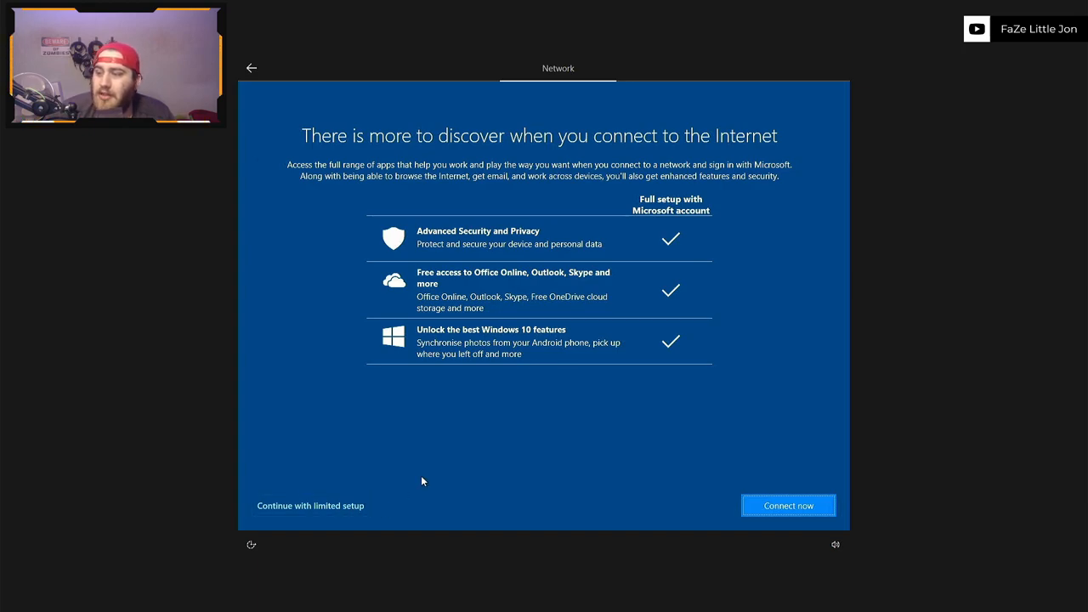
pyautogui.moveTo(616, 239)
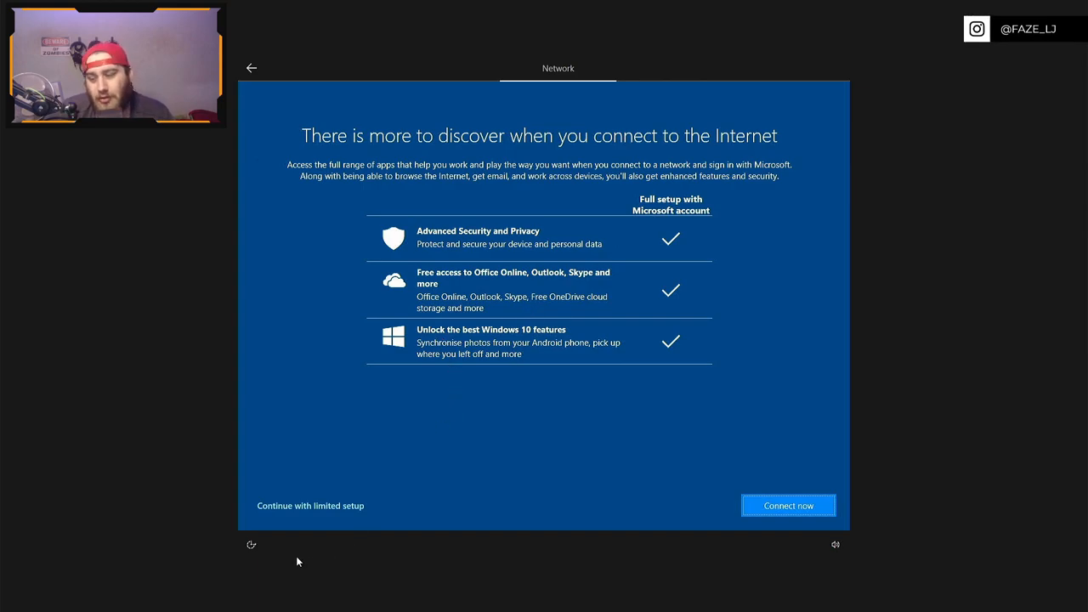
pyautogui.click(310, 506)
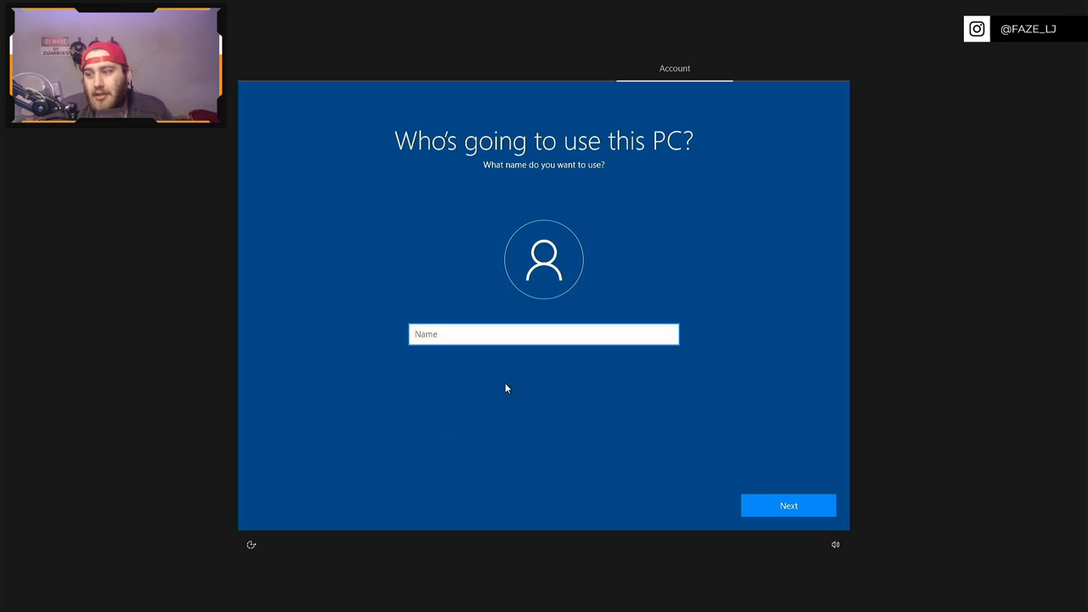
pyautogui.moveTo(524, 394)
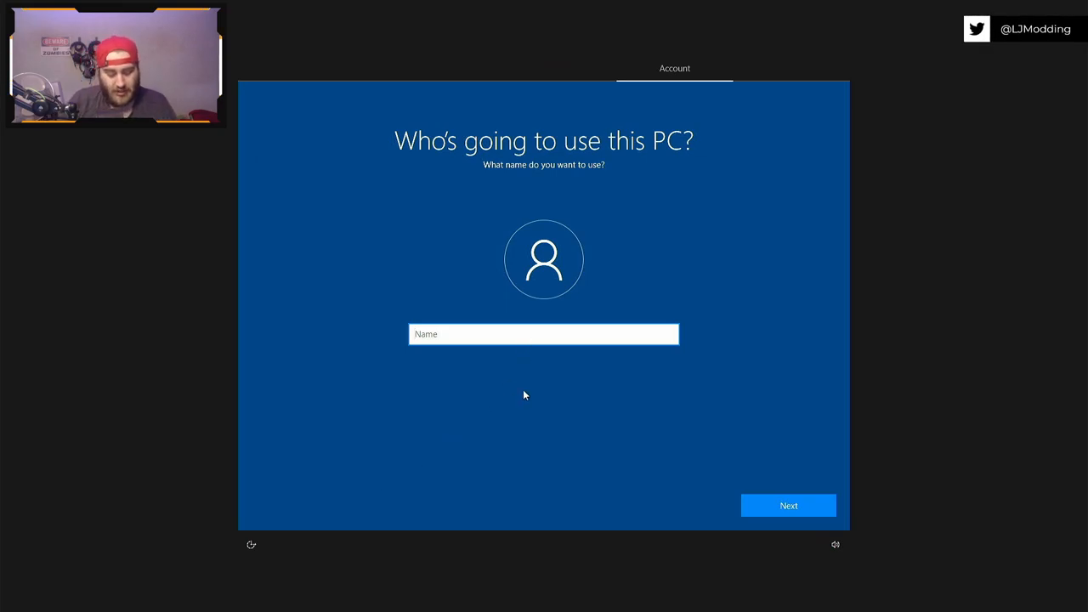
# - Name the local account 'jons tech' and continue
pyautogui.write('jons t')
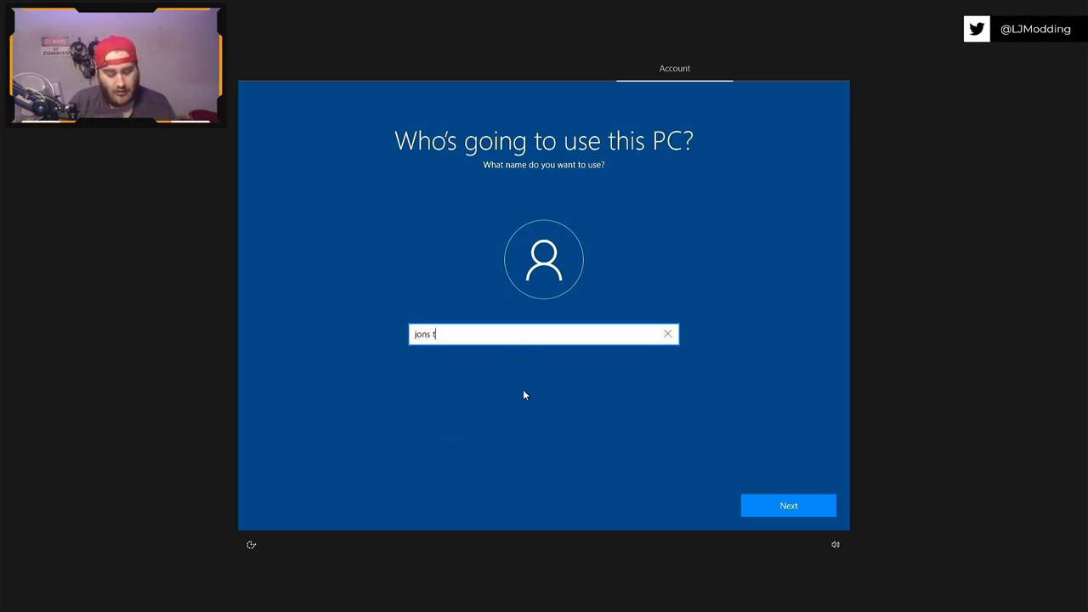
pyautogui.write('ech')
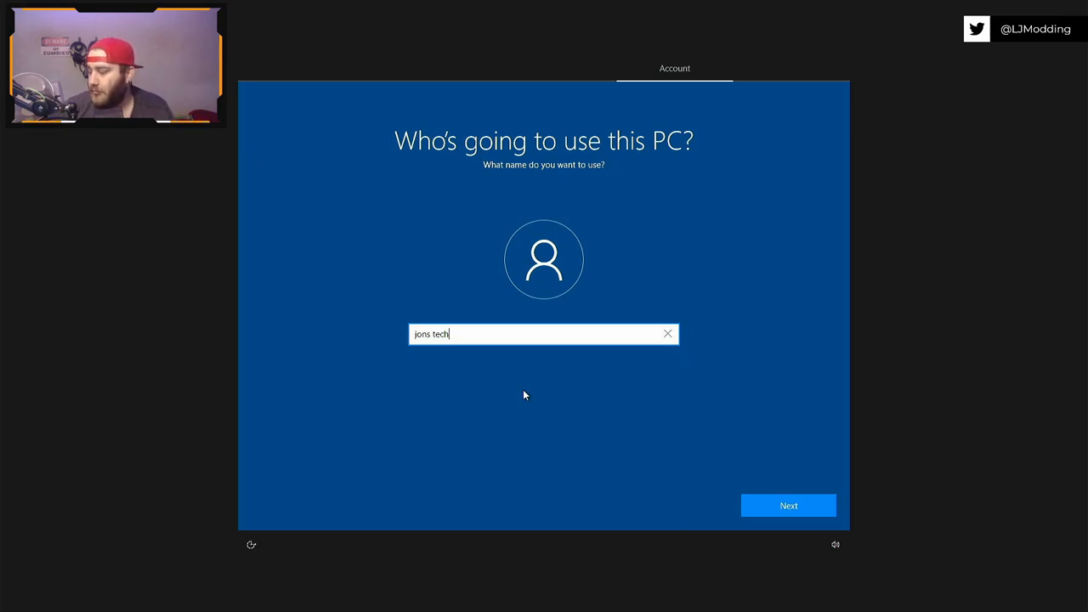
pyautogui.click(788, 505)
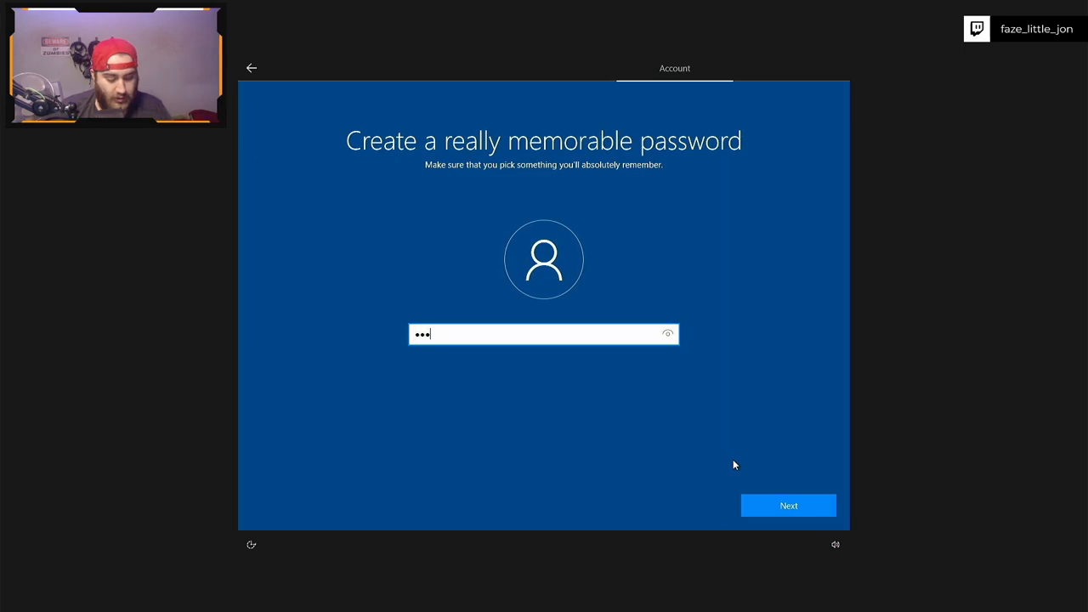
# - Enter the account password and its confirmation
pyautogui.click(789, 505)
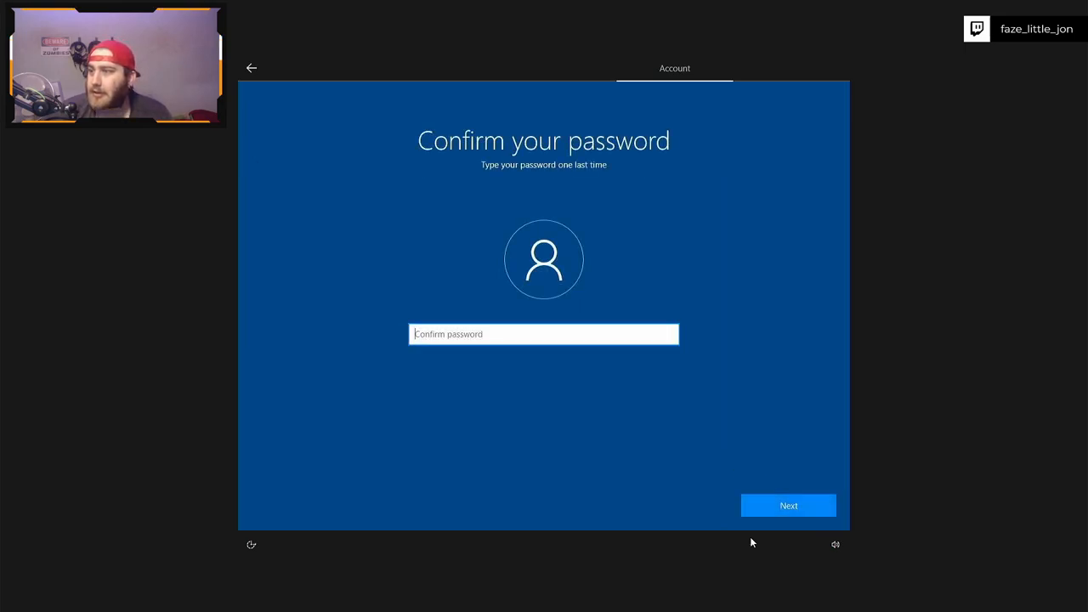
pyautogui.write('••••')
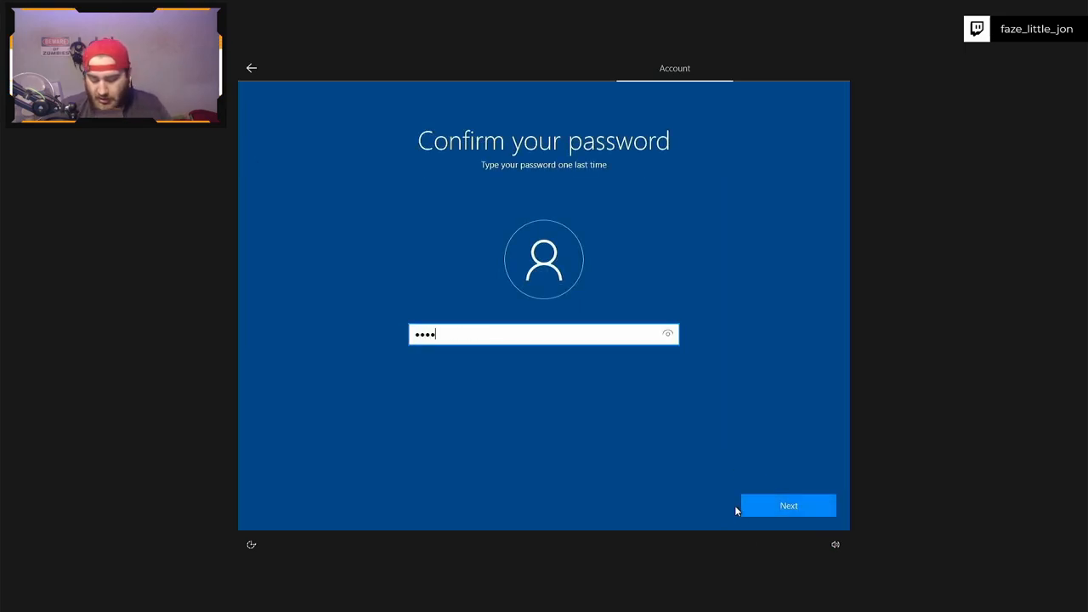
pyautogui.click(788, 505)
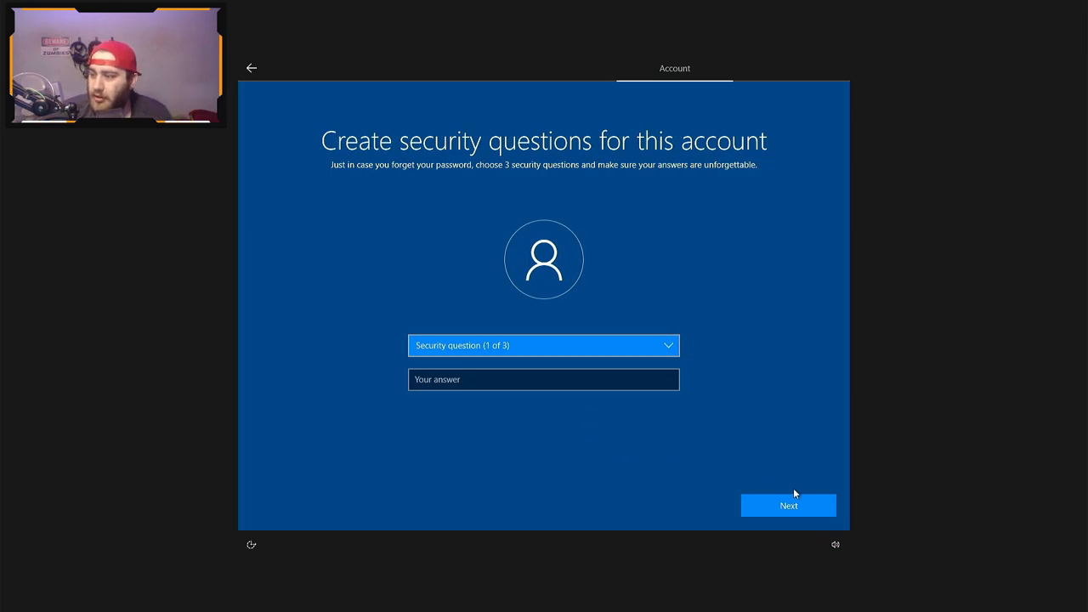
pyautogui.click(544, 345)
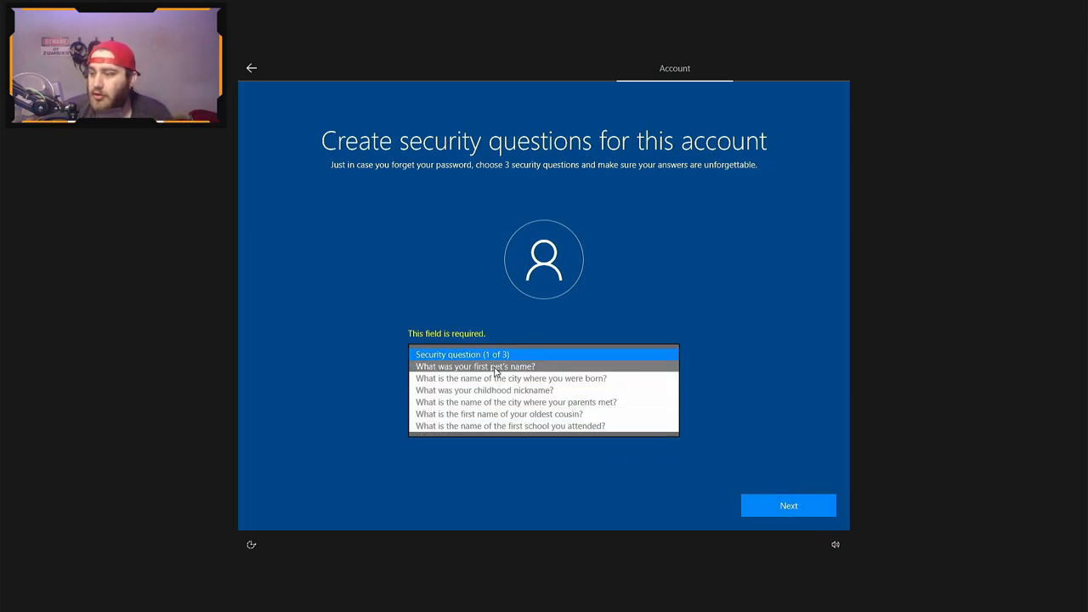
pyautogui.click(476, 366)
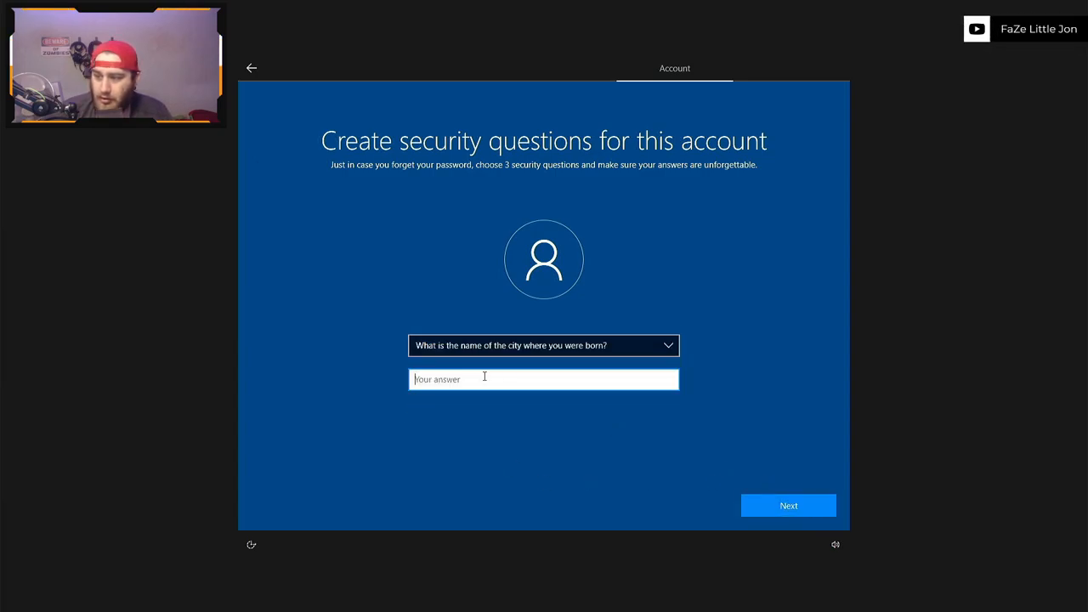
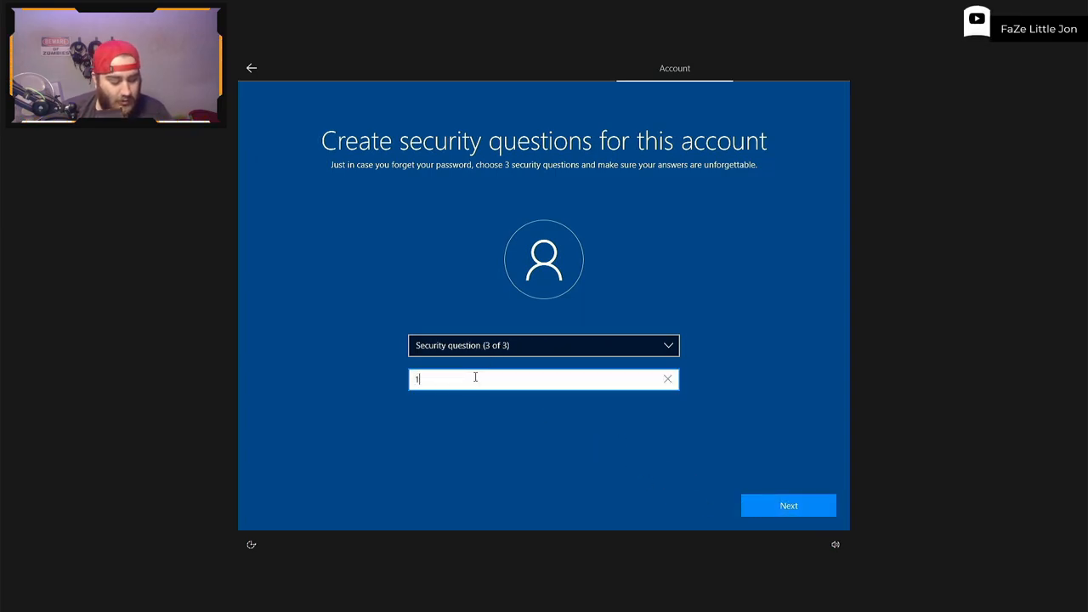
pyautogui.click(788, 505)
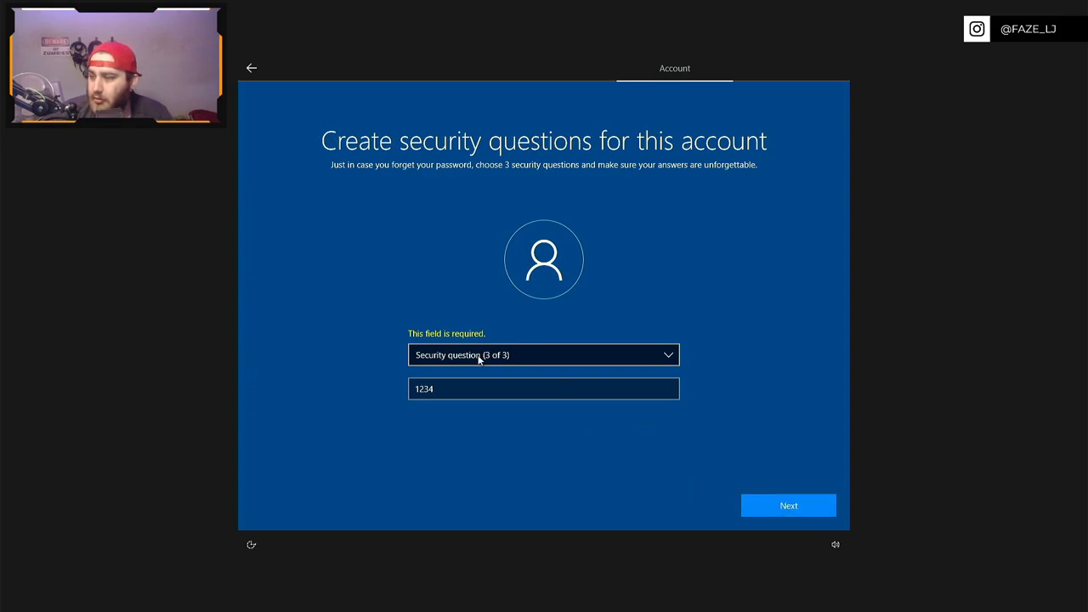
pyautogui.click(544, 355)
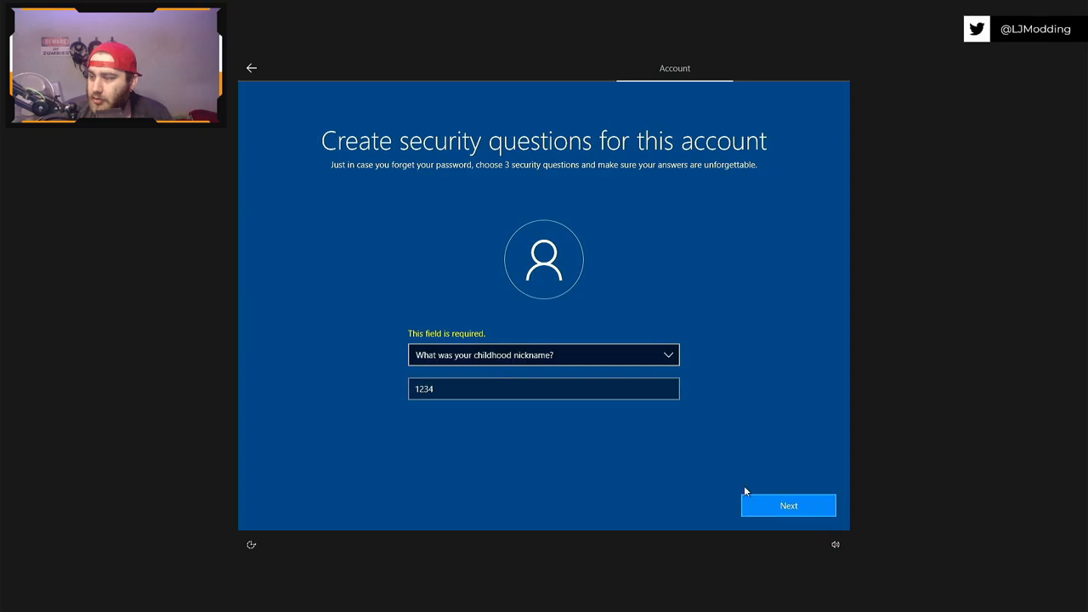
pyautogui.click(787, 505)
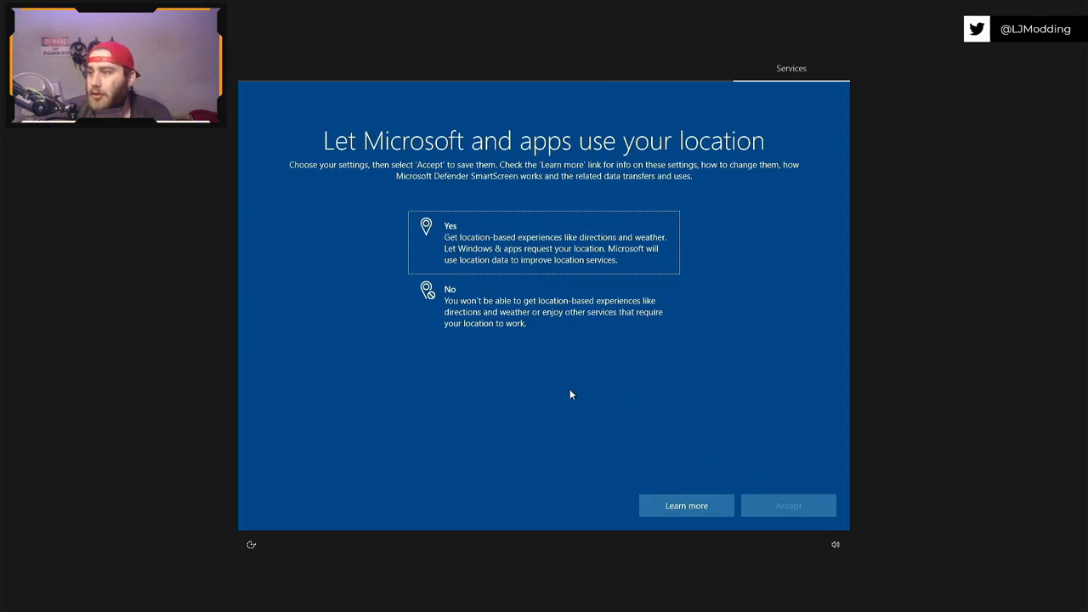
# - Decline location and Find my device, and send only required diagnostic data
pyautogui.click(543, 306)
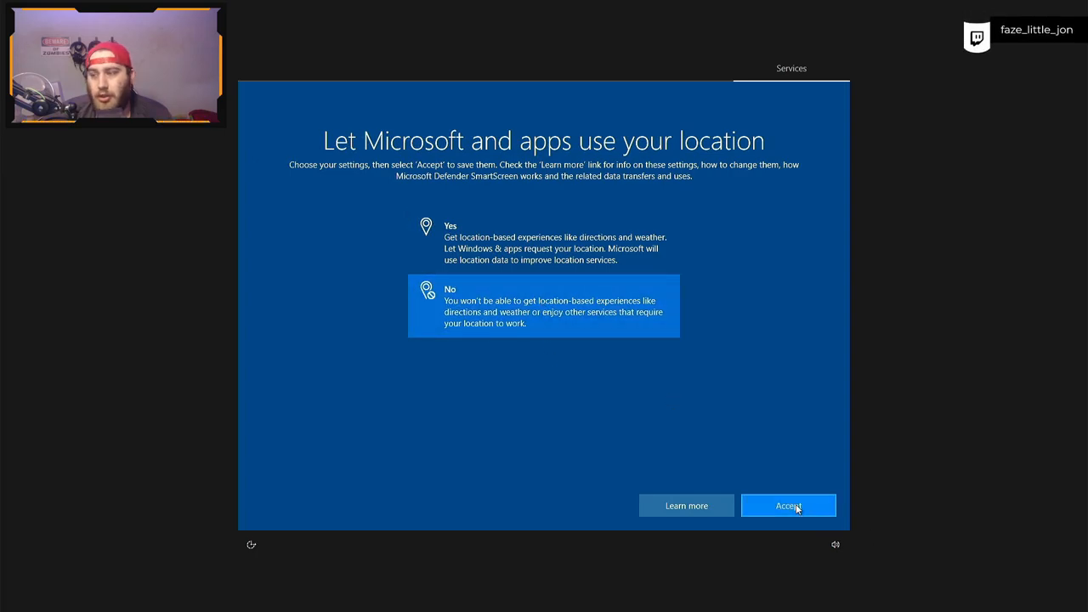
pyautogui.click(788, 505)
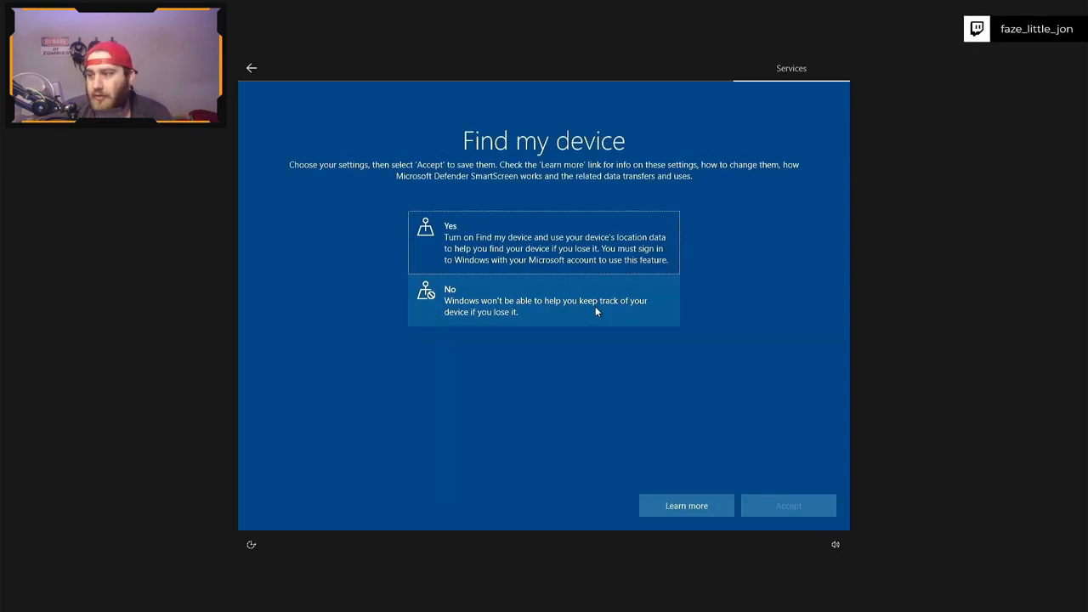
pyautogui.click(788, 505)
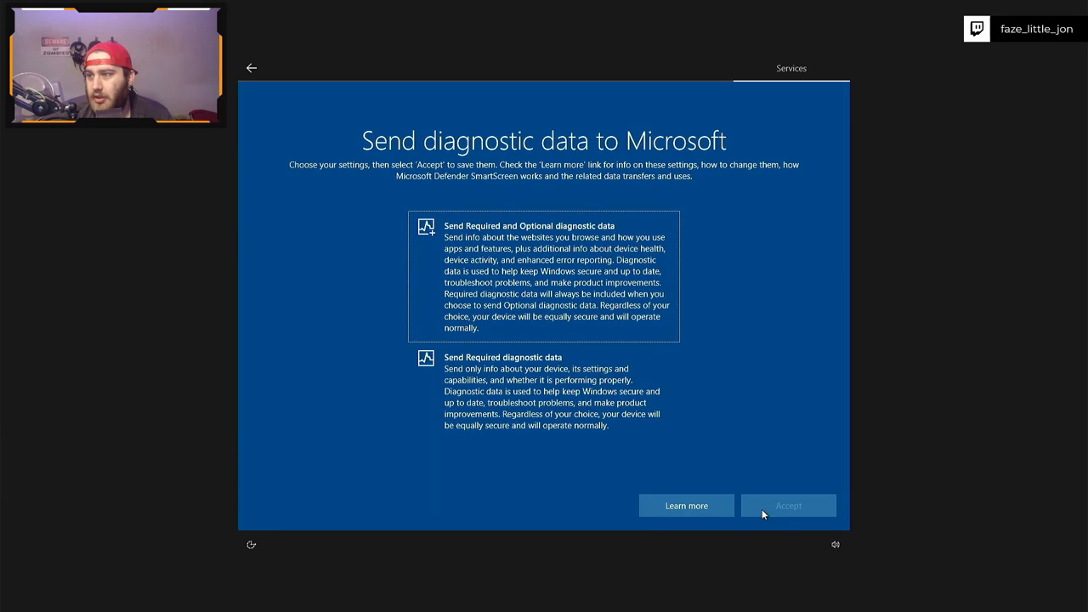
pyautogui.click(543, 391)
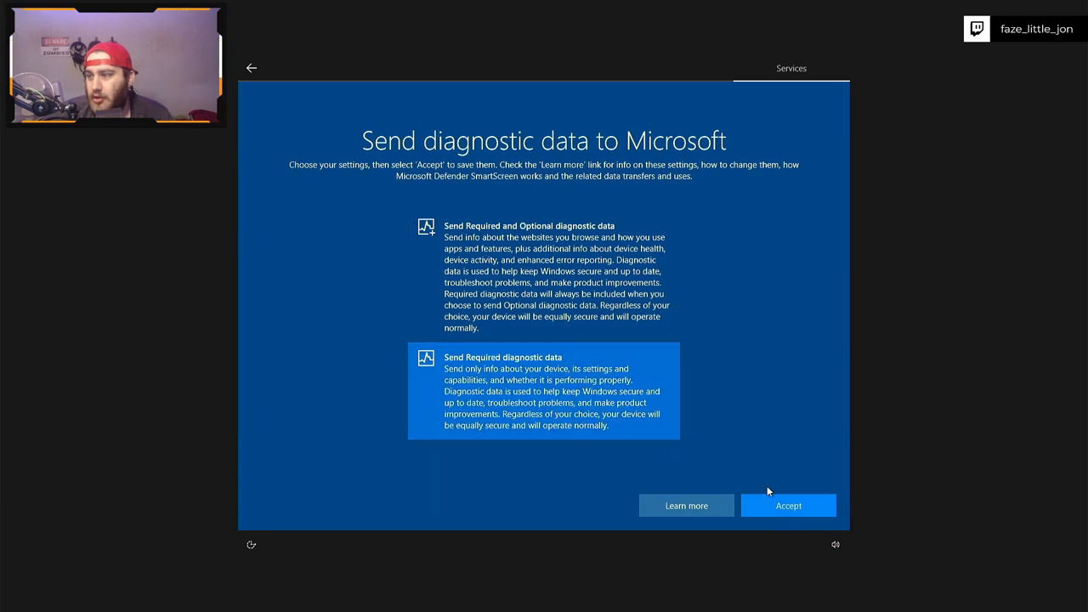
pyautogui.click(788, 505)
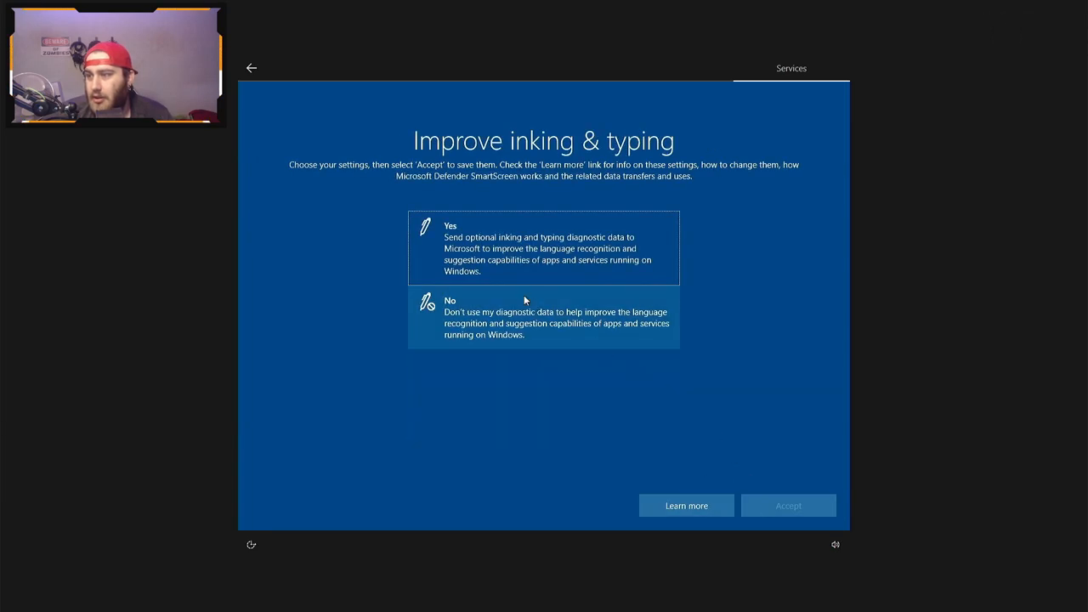
# - Decline inking and typing, tailored experiences and the advertising ID
pyautogui.click(544, 317)
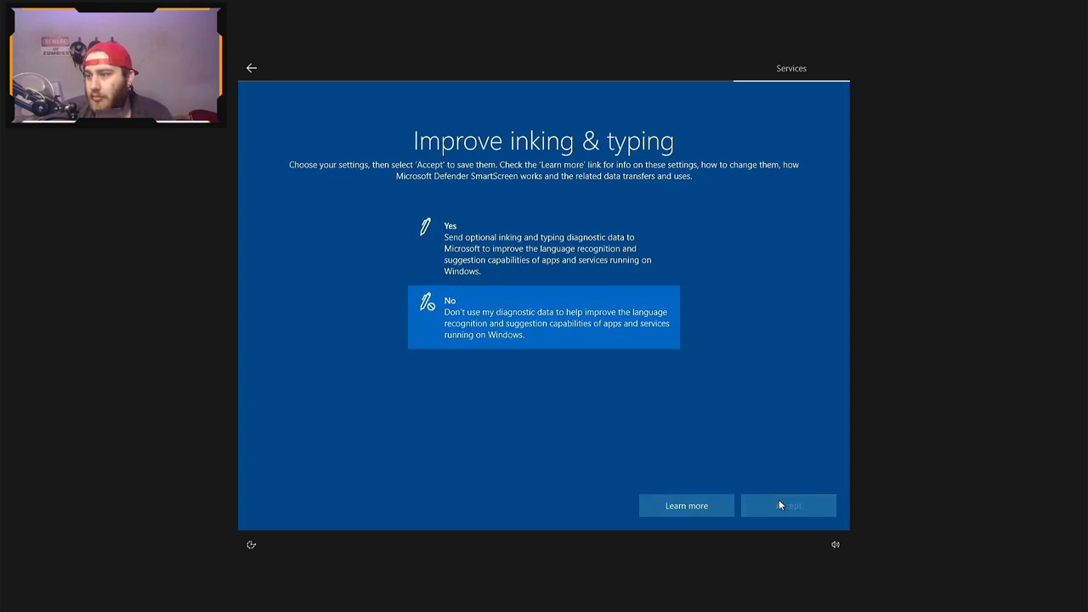
pyautogui.click(788, 505)
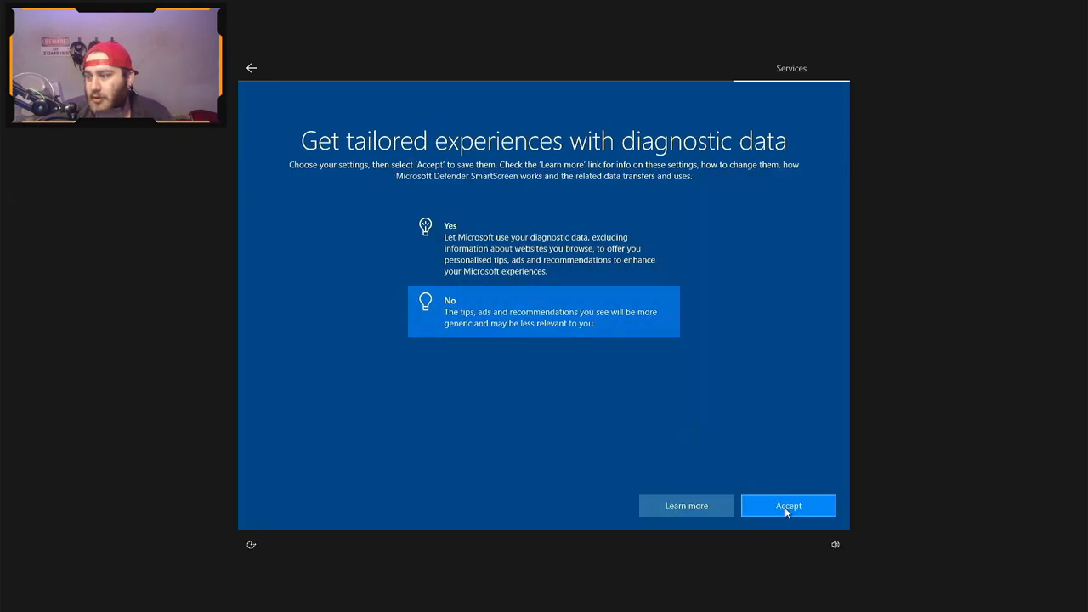
pyautogui.click(788, 505)
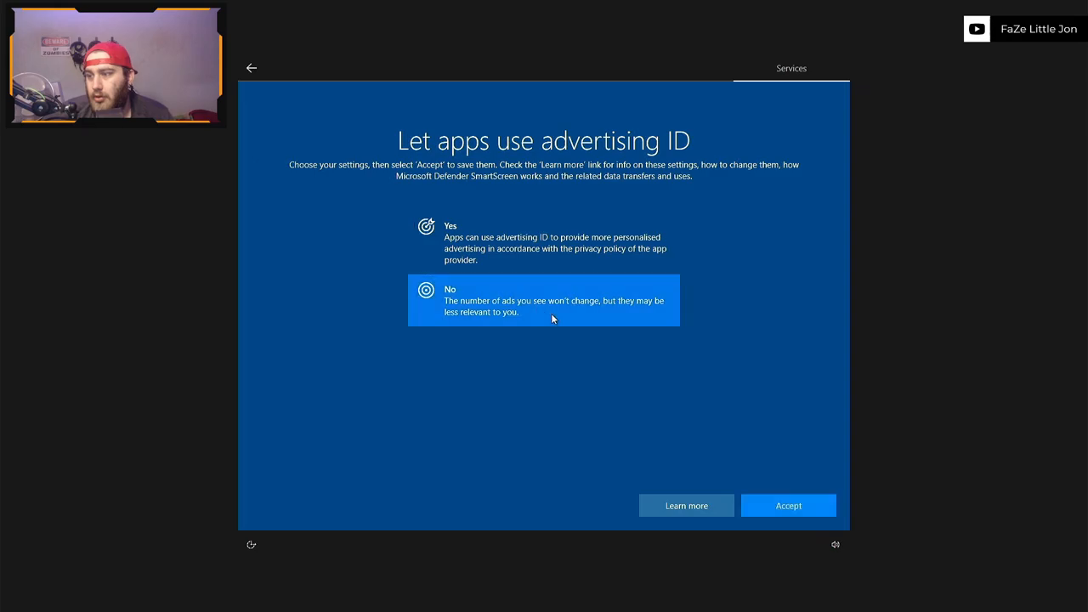
pyautogui.click(789, 505)
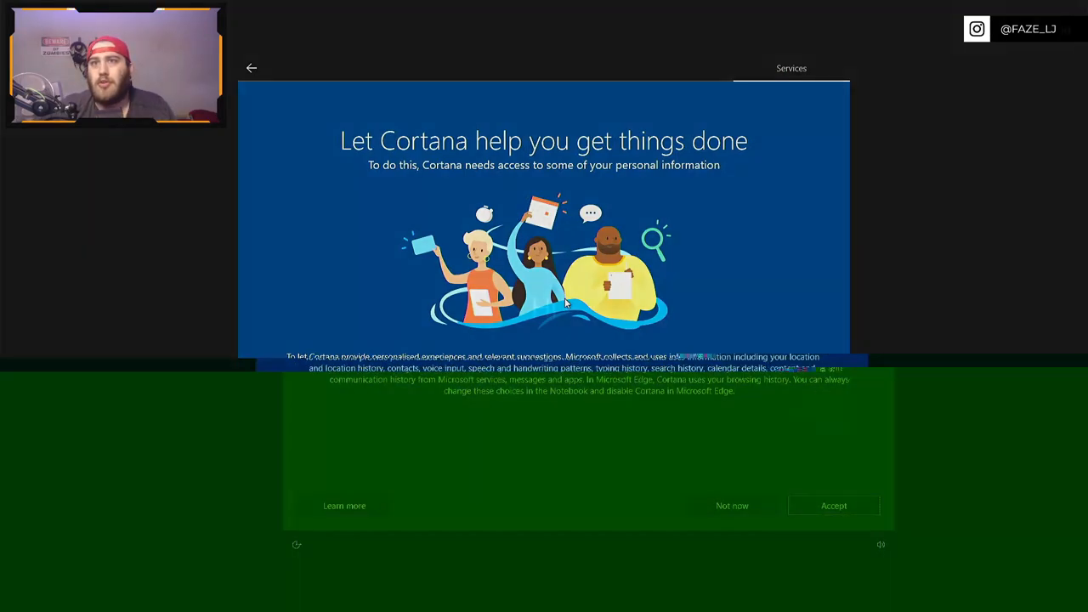
# - Decline Cortana with Not now and let Windows Setup finish to the desktop
pyautogui.click(833, 506)
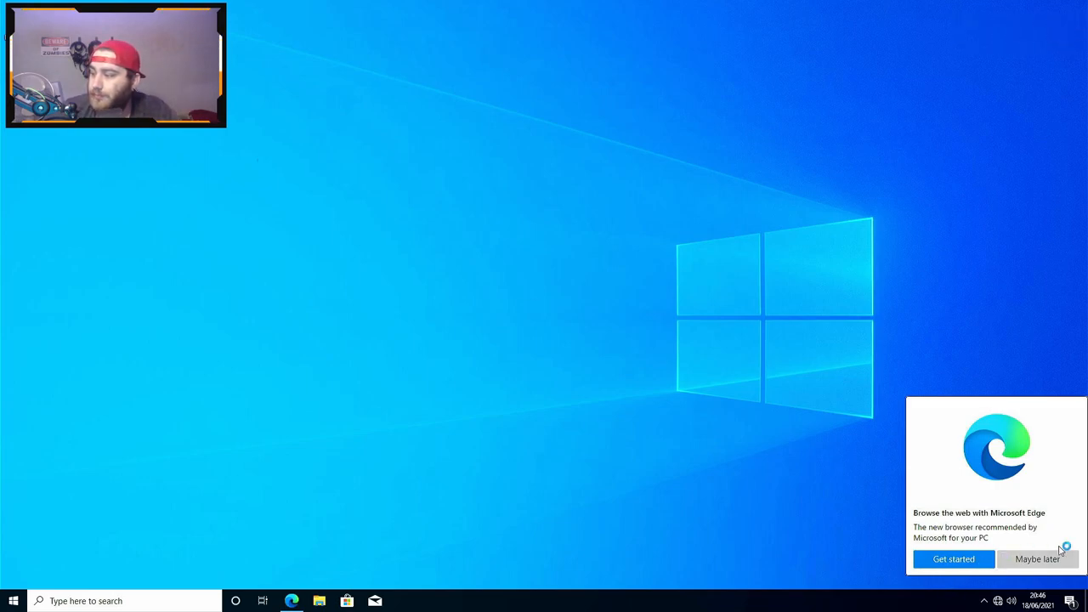
# - Dismiss the Microsoft Edge suggestion with Maybe later and launch Settings from Start
pyautogui.click(1038, 558)
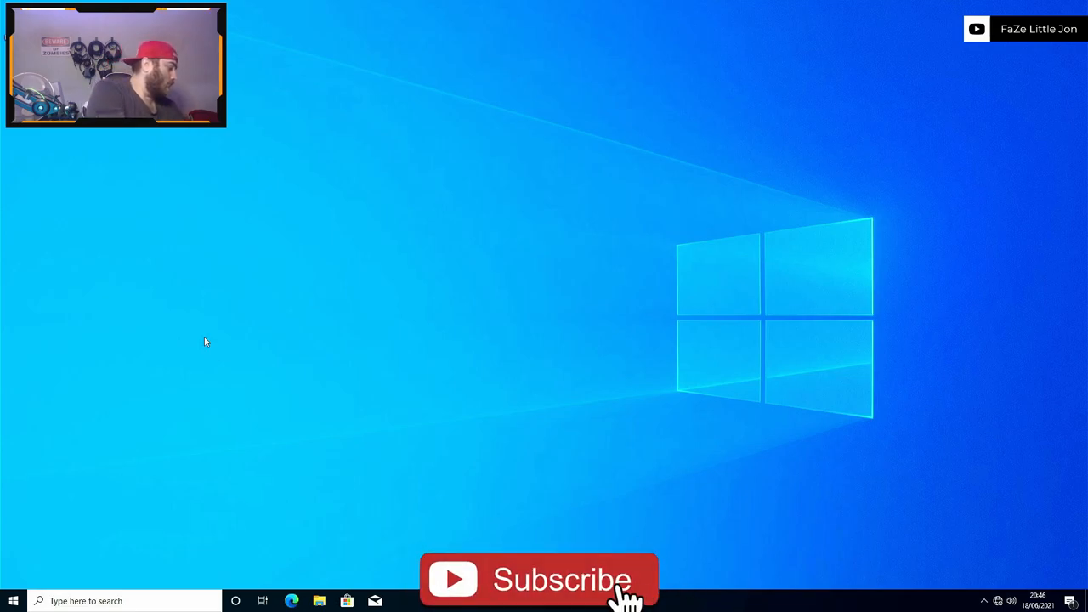
pyautogui.click(538, 580)
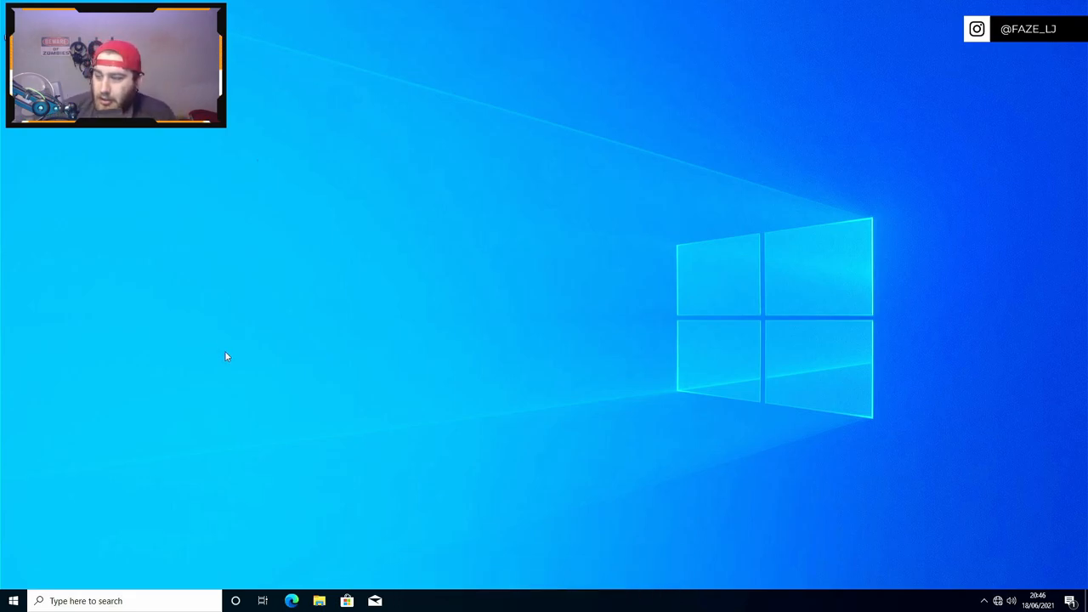
pyautogui.moveTo(990, 568)
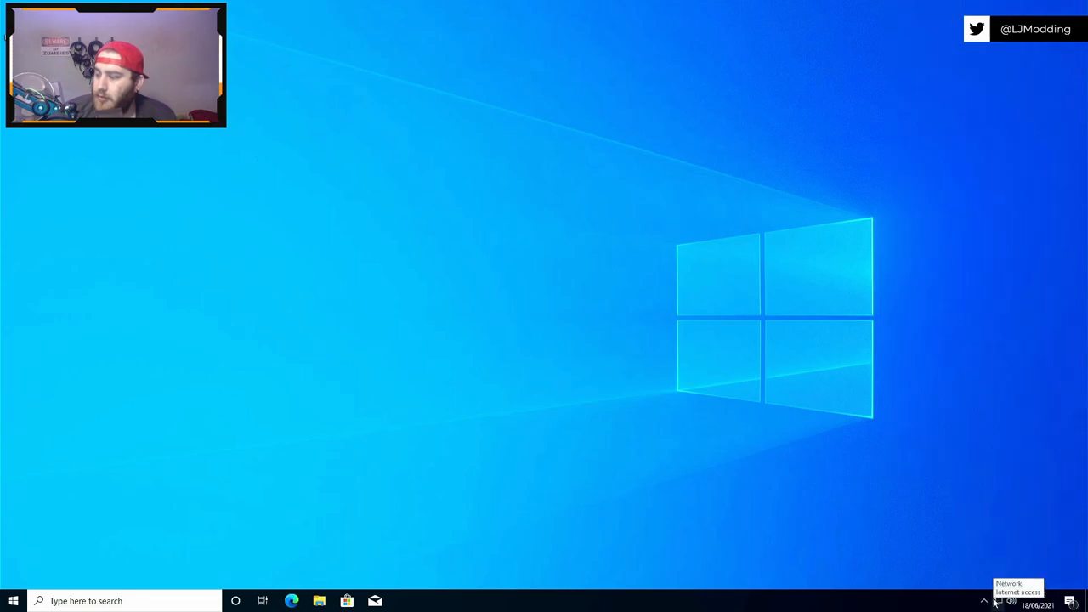
pyautogui.click(13, 600)
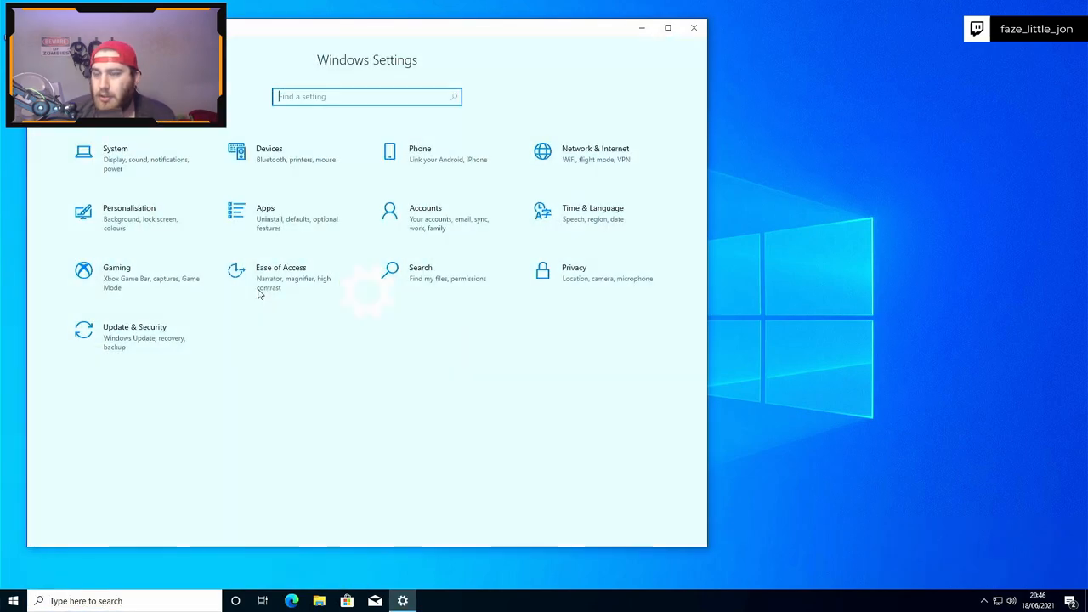
# - Run Check for updates on the Windows Update page under Update & Security
pyautogui.click(135, 331)
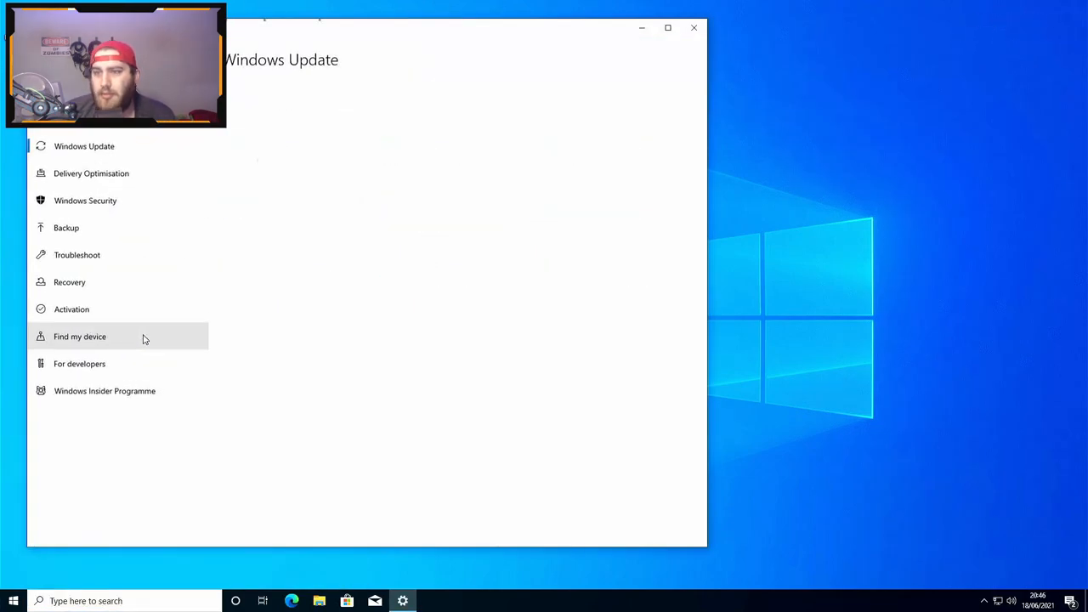
pyautogui.click(84, 146)
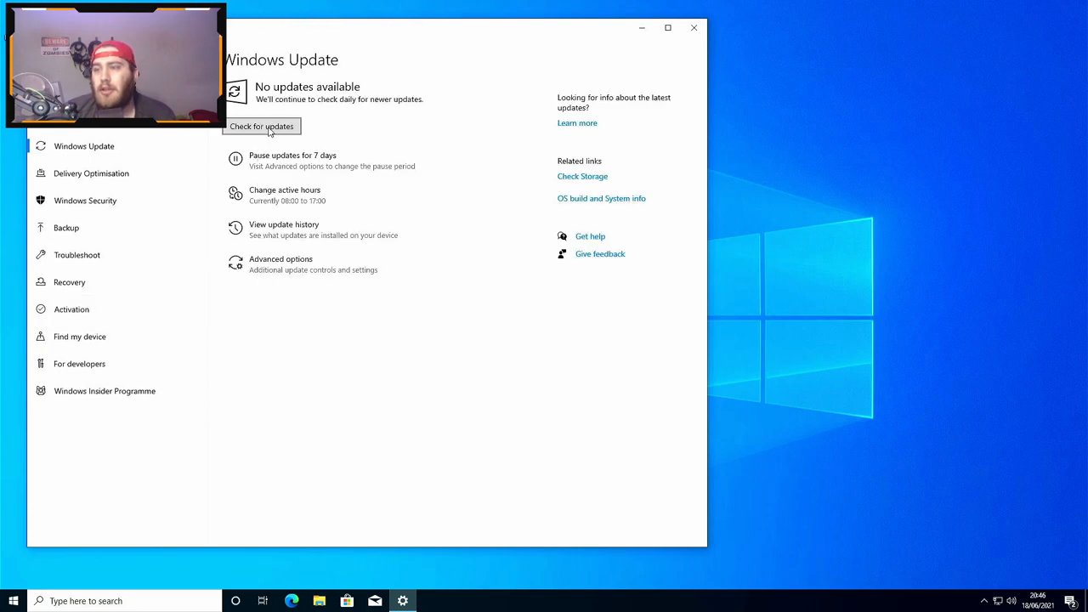
pyautogui.click(262, 125)
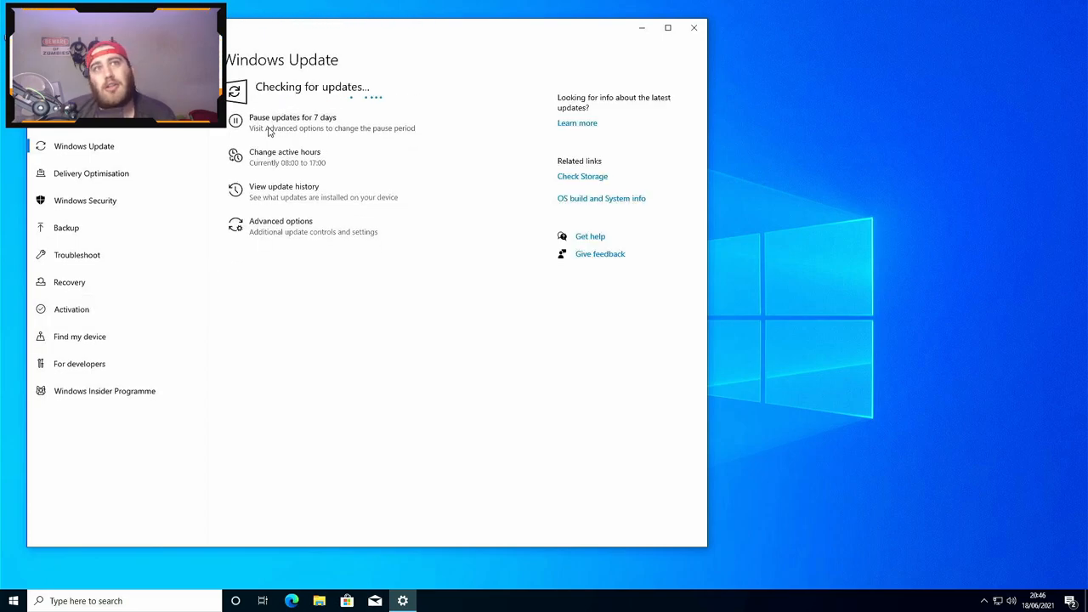